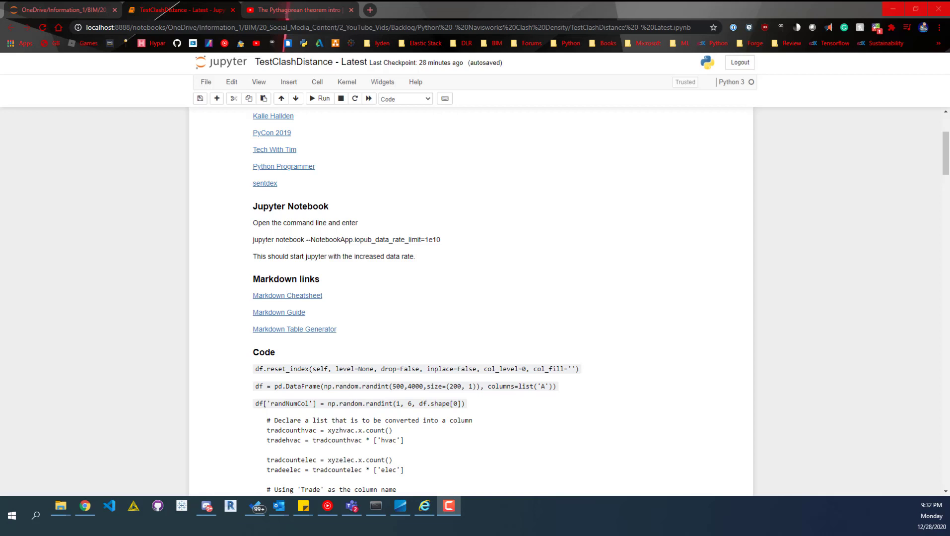
mouse_move(476, 375)
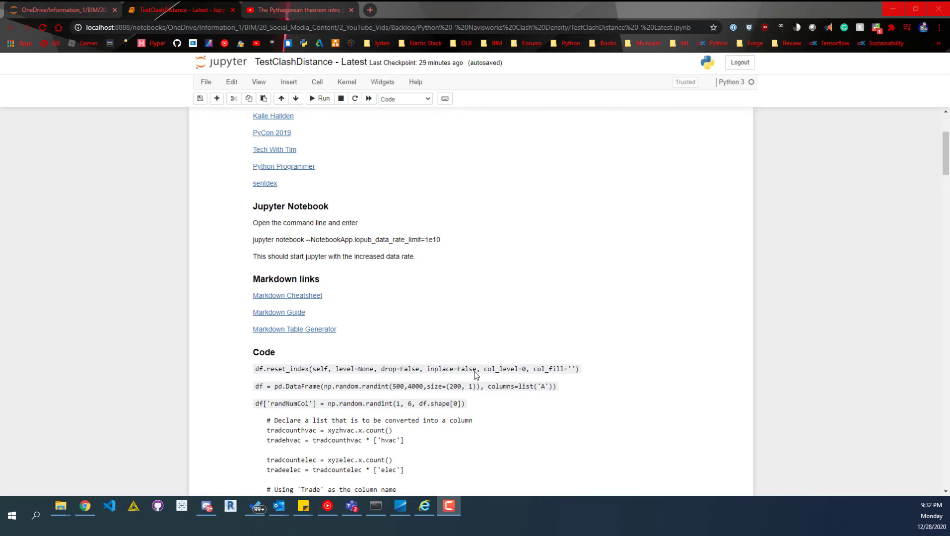
mouse_move(481, 257)
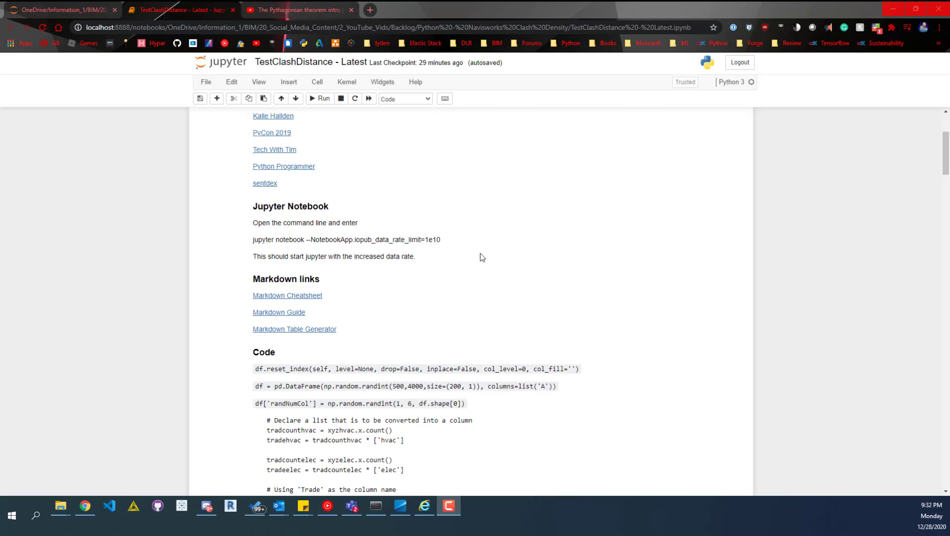
Re-run the read_excel import and df.head(5) preview to show the first five clash rows
scroll("up", 3)
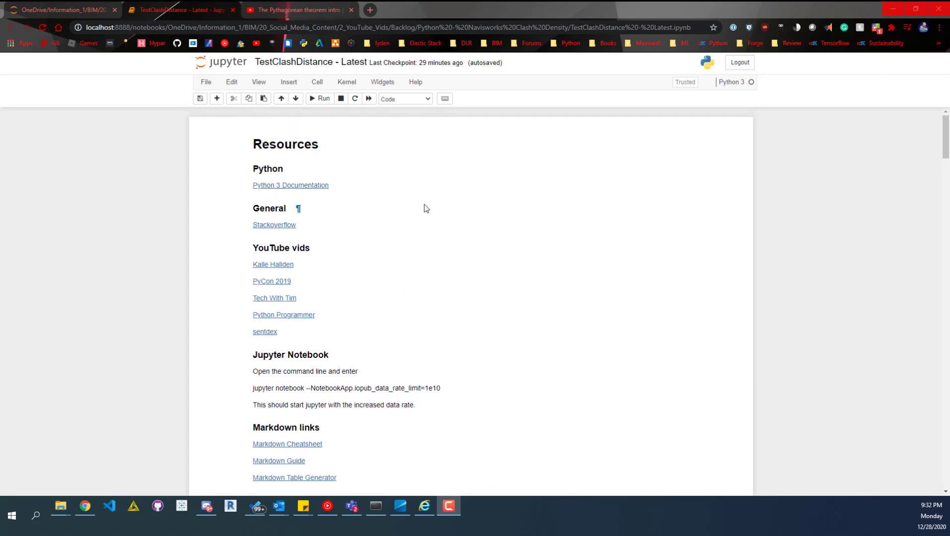
scroll("down", 3)
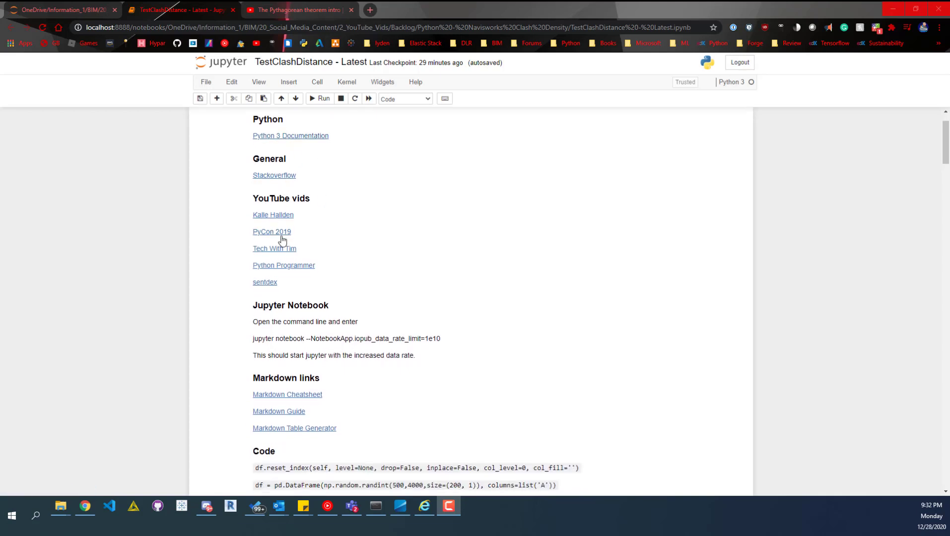
scroll("down", 3)
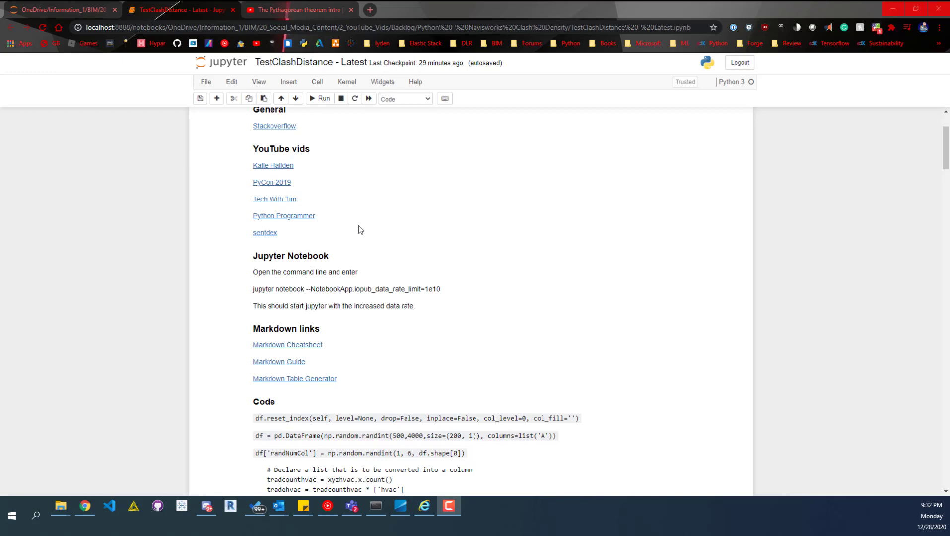
scroll("down", 3)
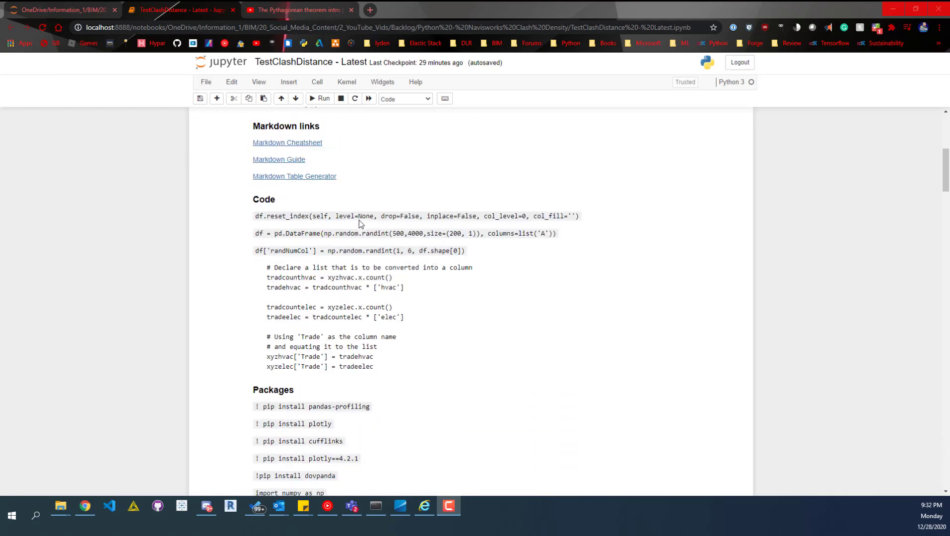
scroll("down", 3)
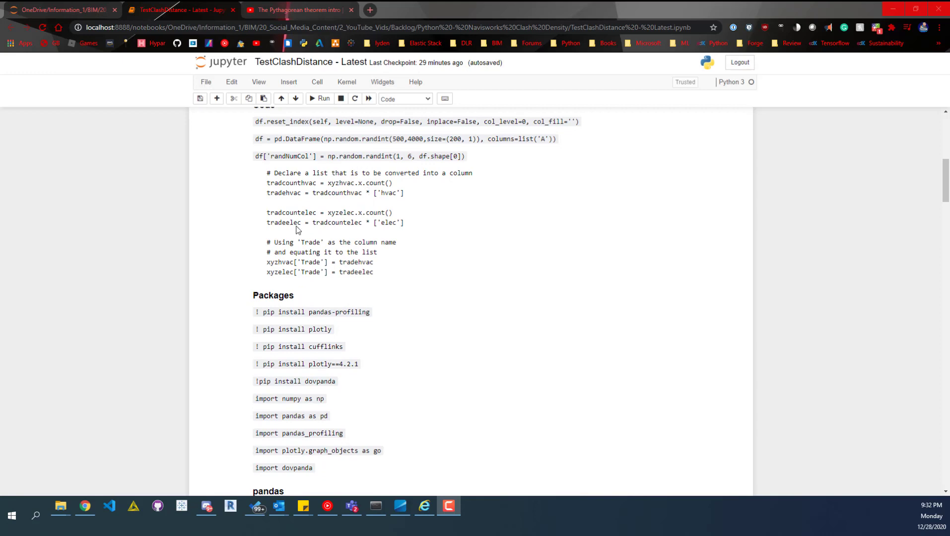
scroll("down", 3)
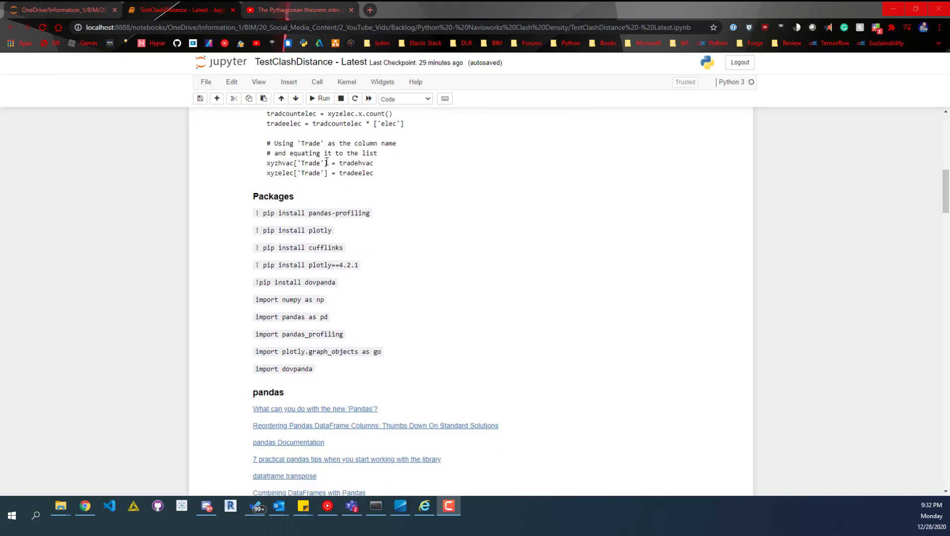
scroll("down", 3)
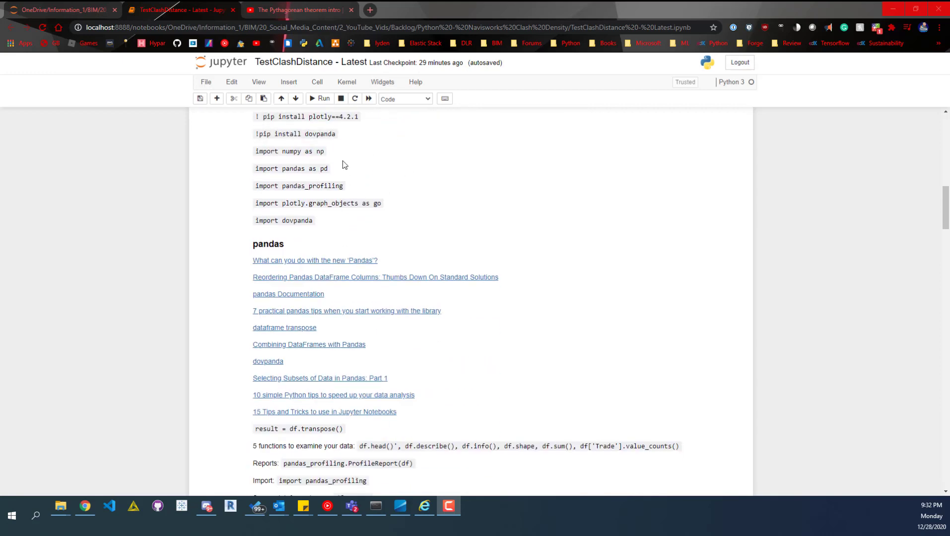
scroll("down", 3)
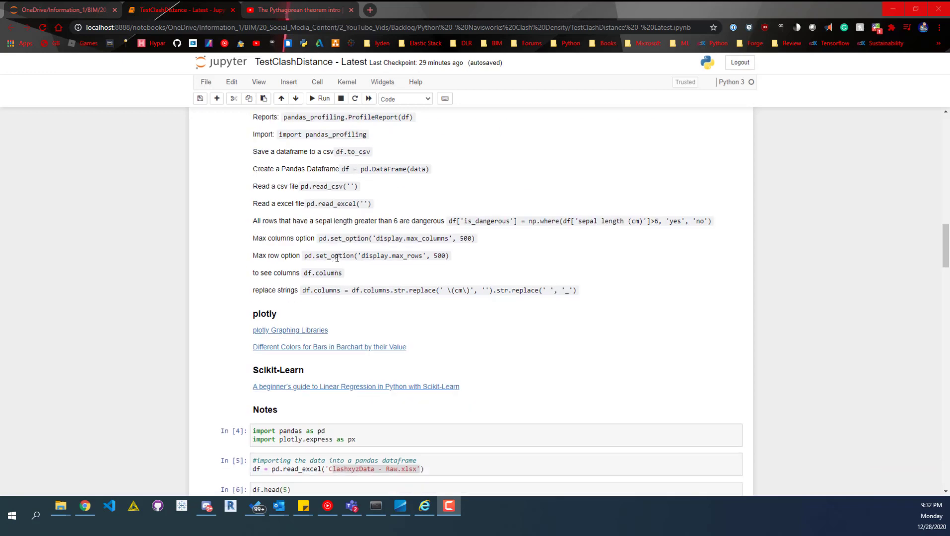
scroll("down", 3)
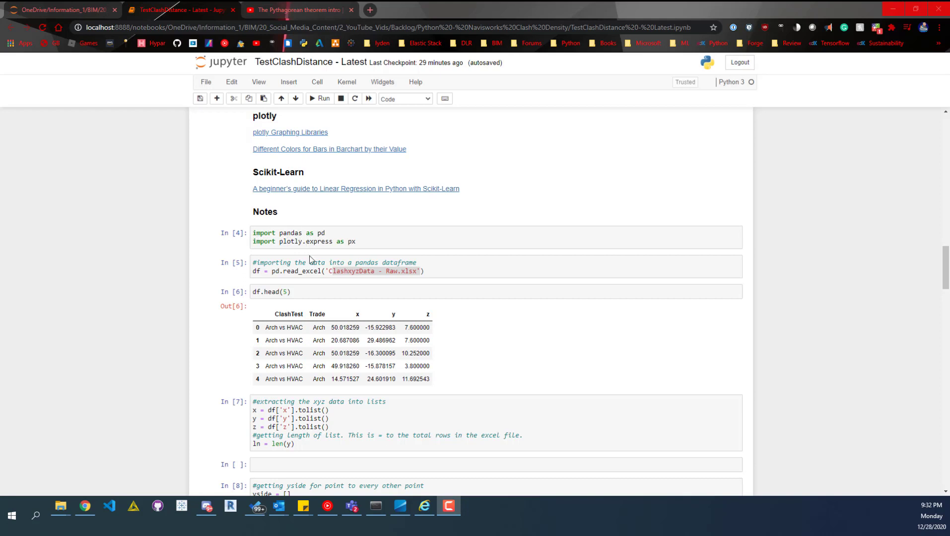
scroll("down", 3)
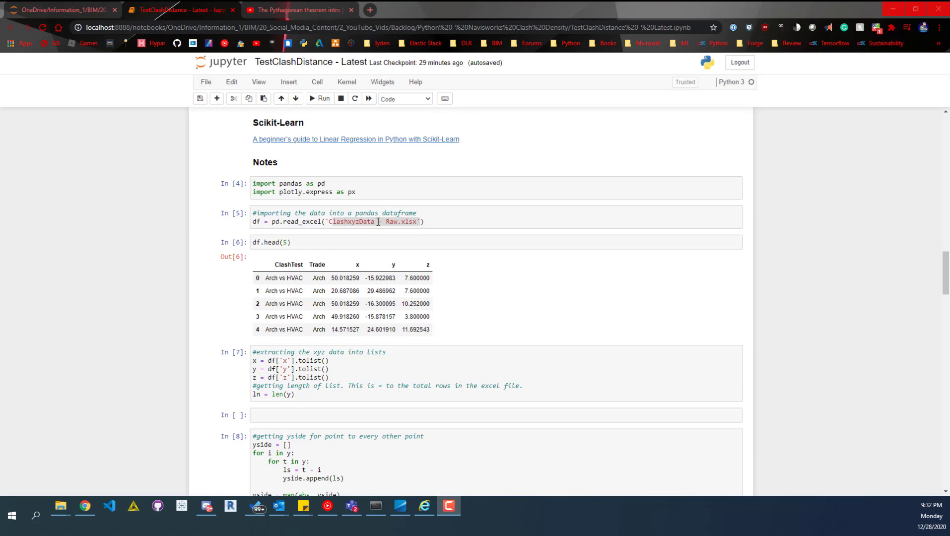
left_click(414, 213)
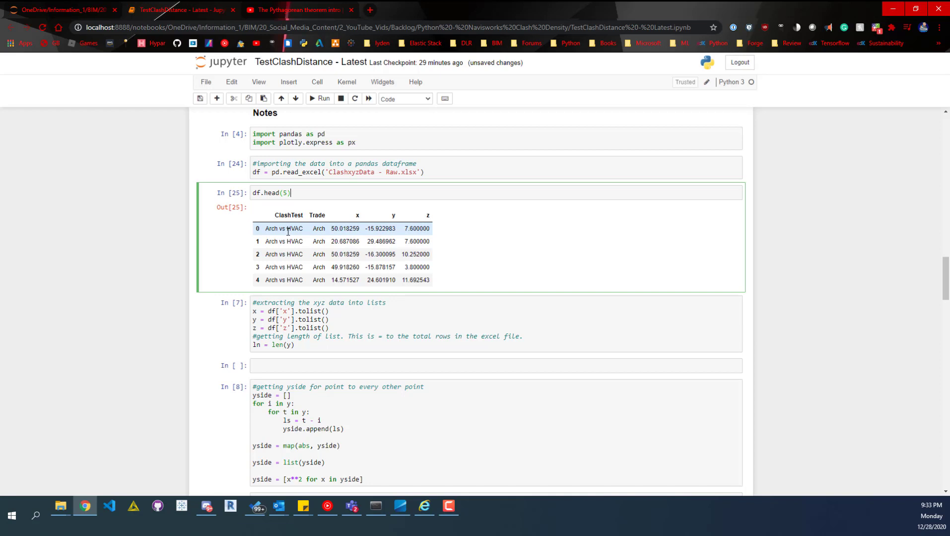
mouse_move(422, 228)
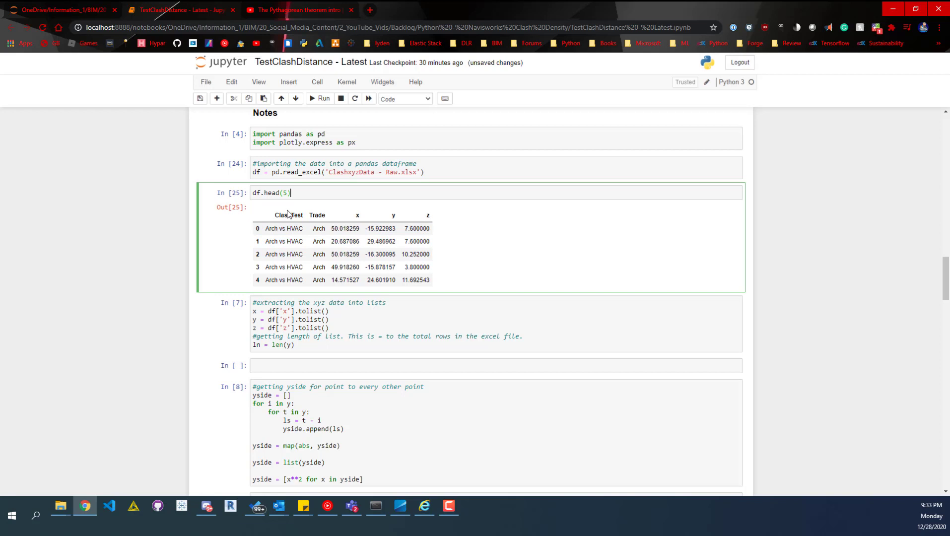
mouse_move(331, 214)
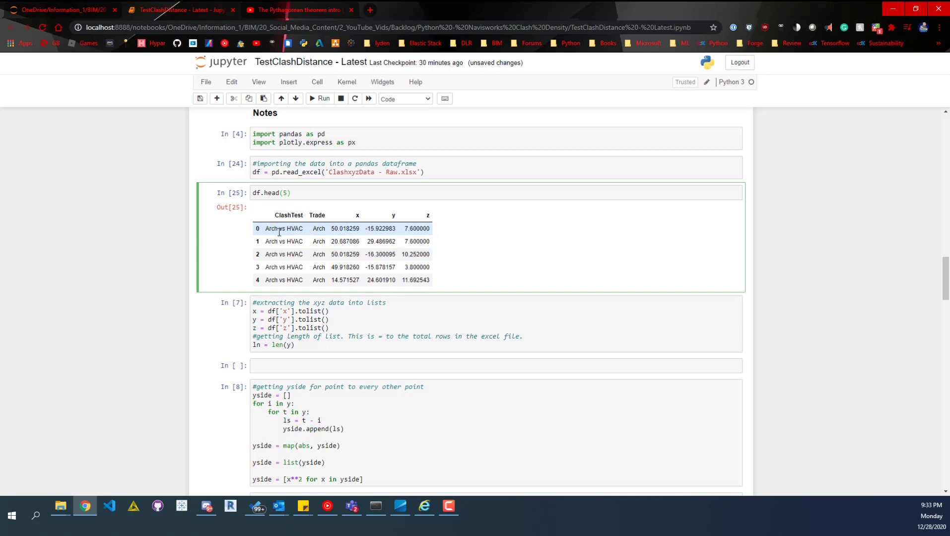
double_click(273, 228)
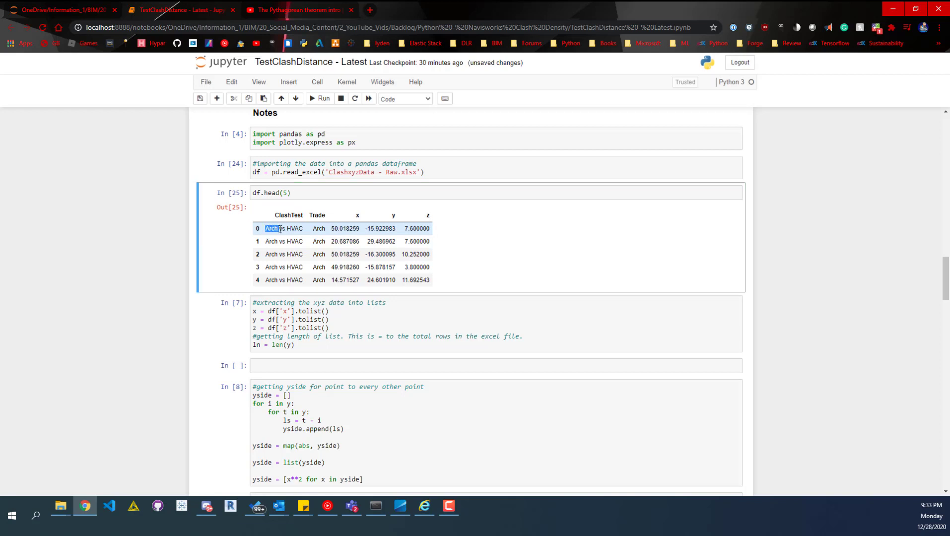
mouse_move(305, 237)
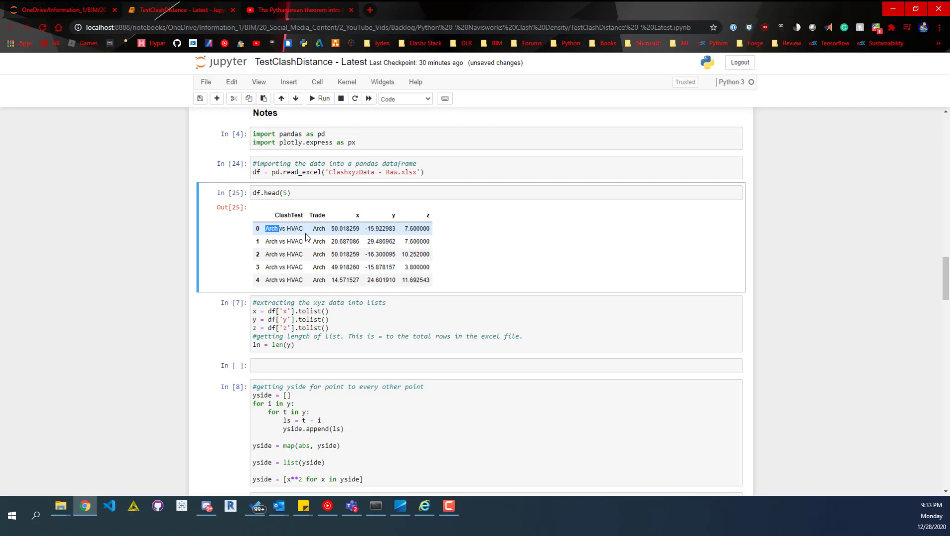
mouse_move(312, 213)
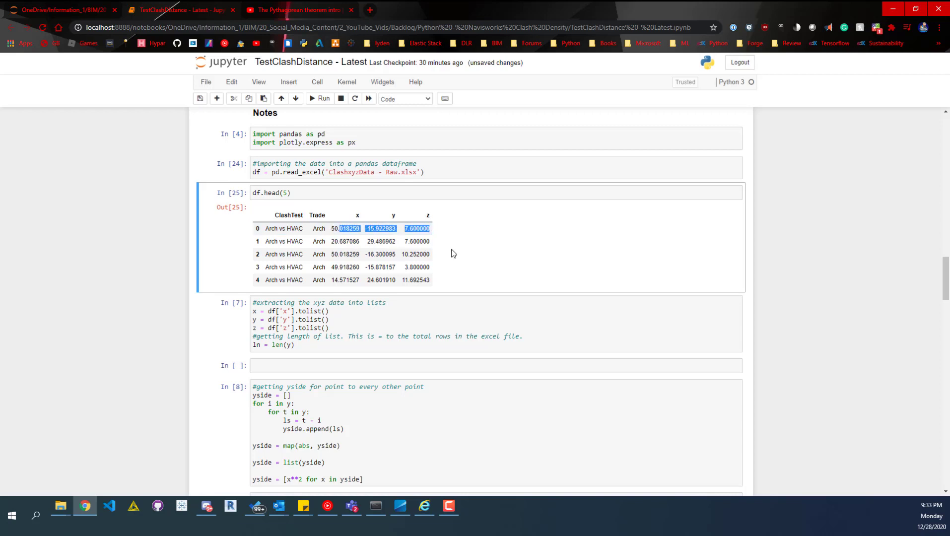
Re-run the xyz list extraction and display the list length ln as 3232
scroll("down", 3)
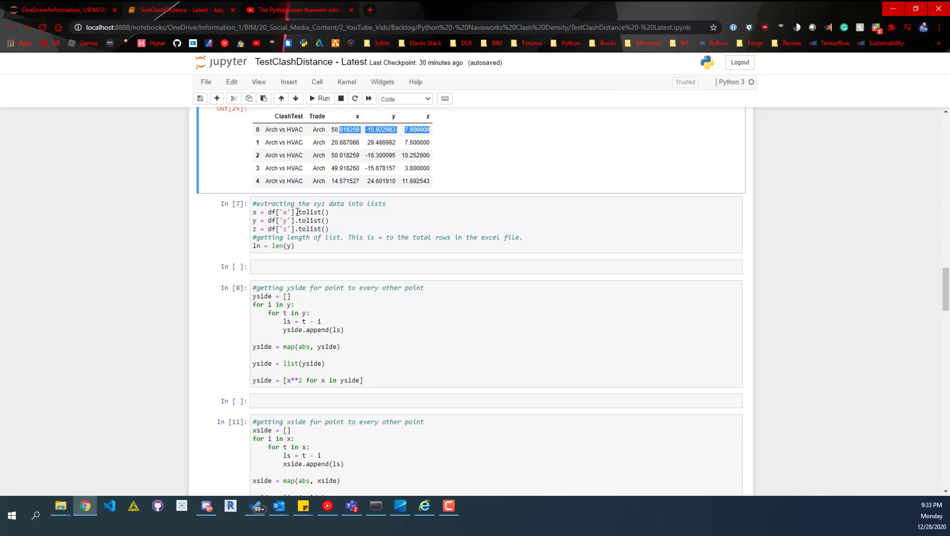
scroll("down", 3)
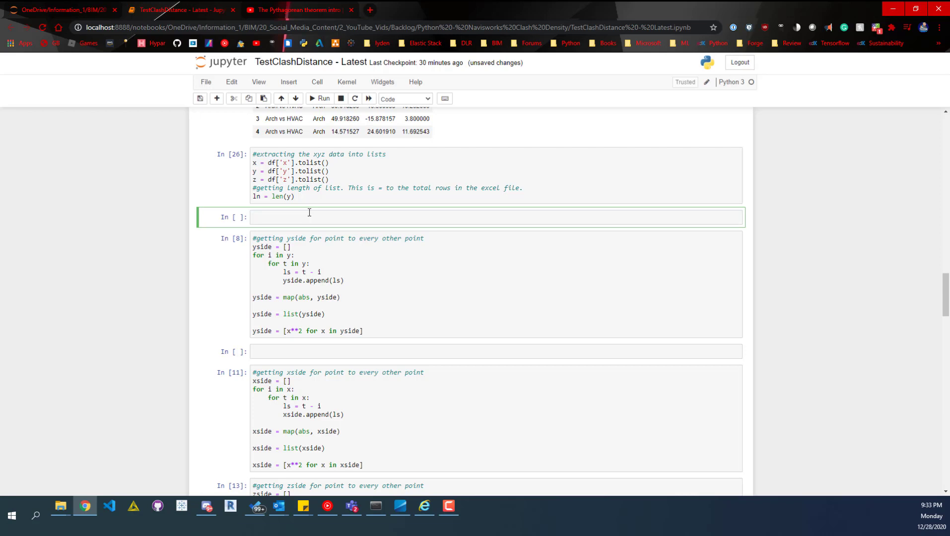
type("ln")
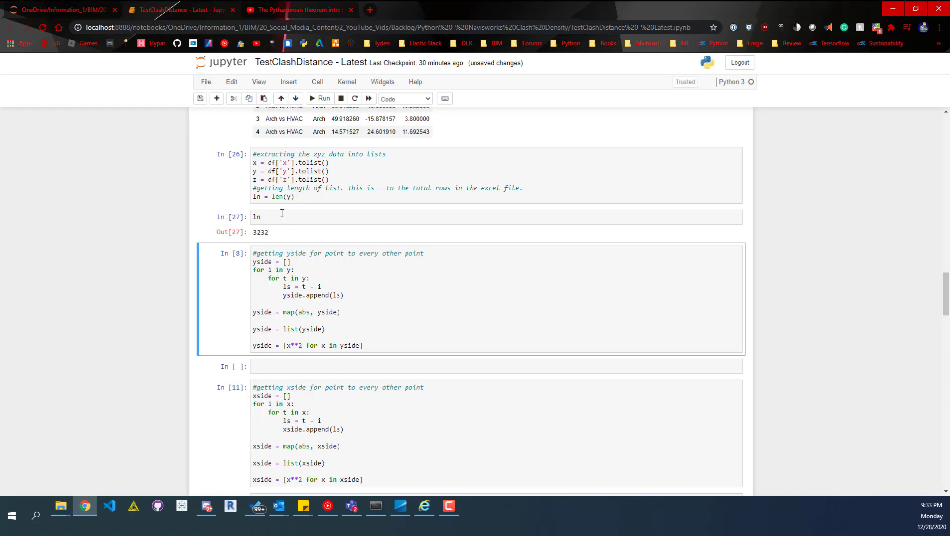
mouse_move(325, 229)
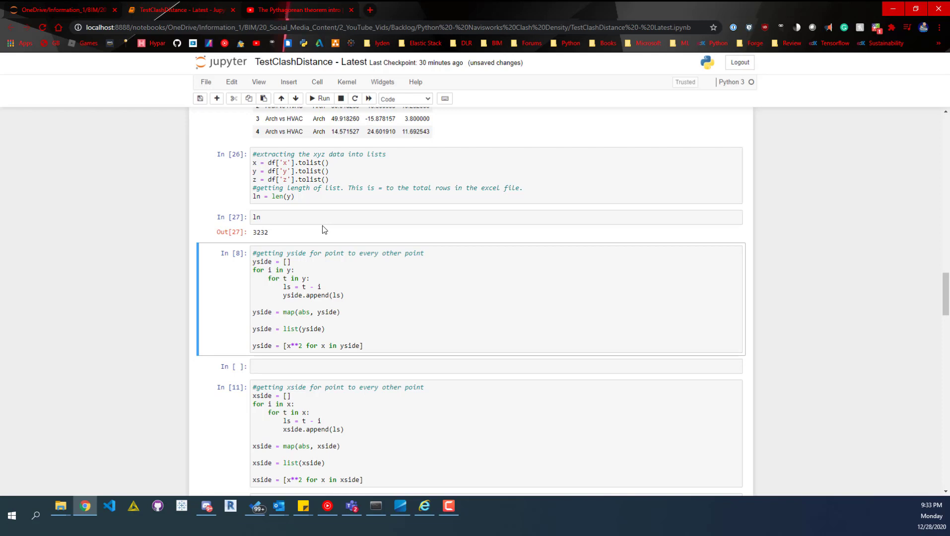
left_click(317, 255)
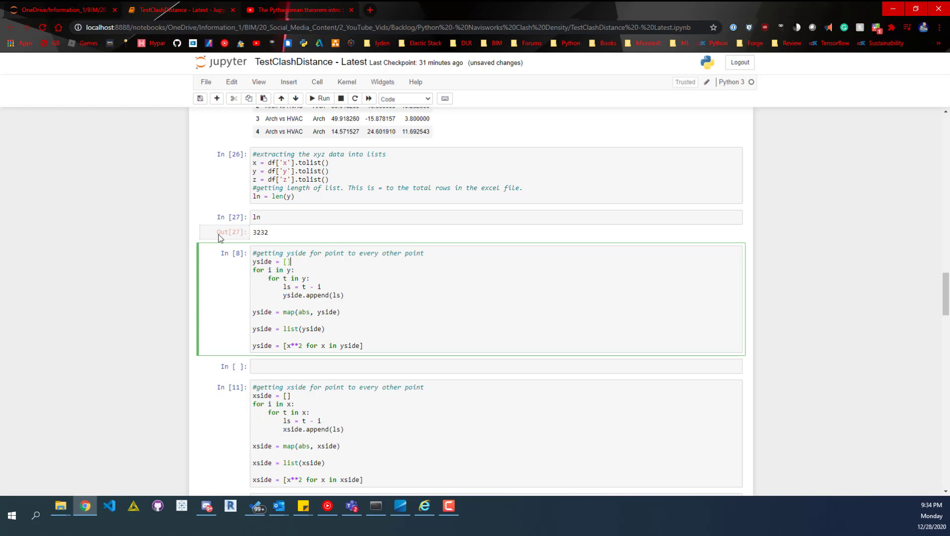
mouse_move(251, 239)
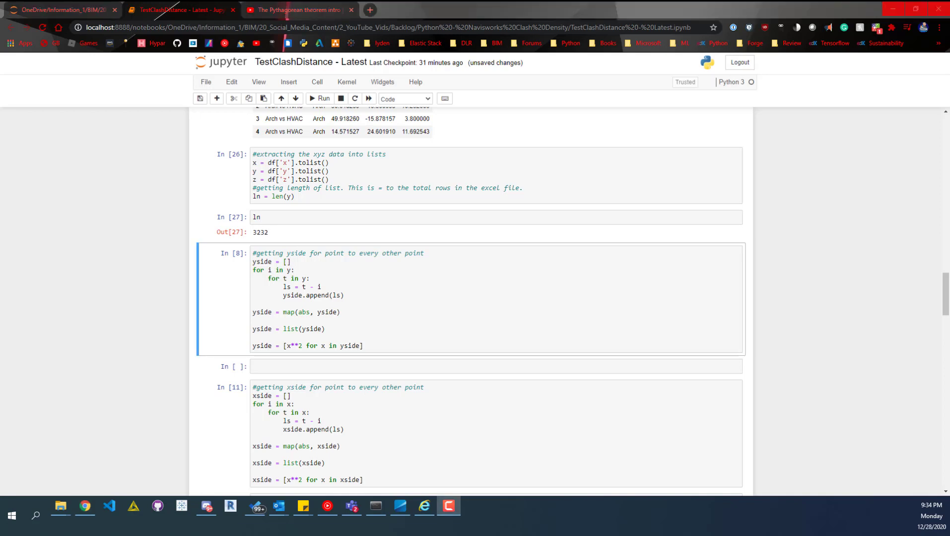
mouse_move(782, 386)
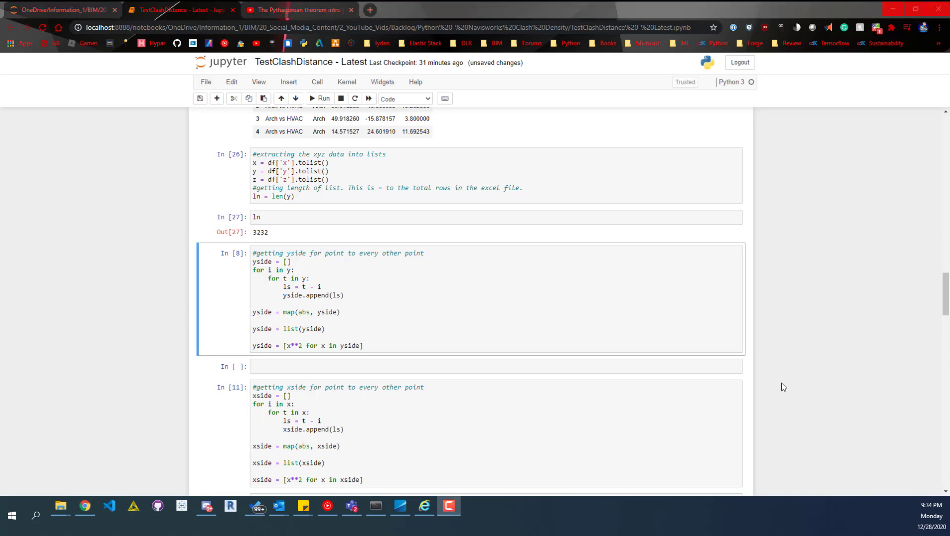
left_click(260, 216)
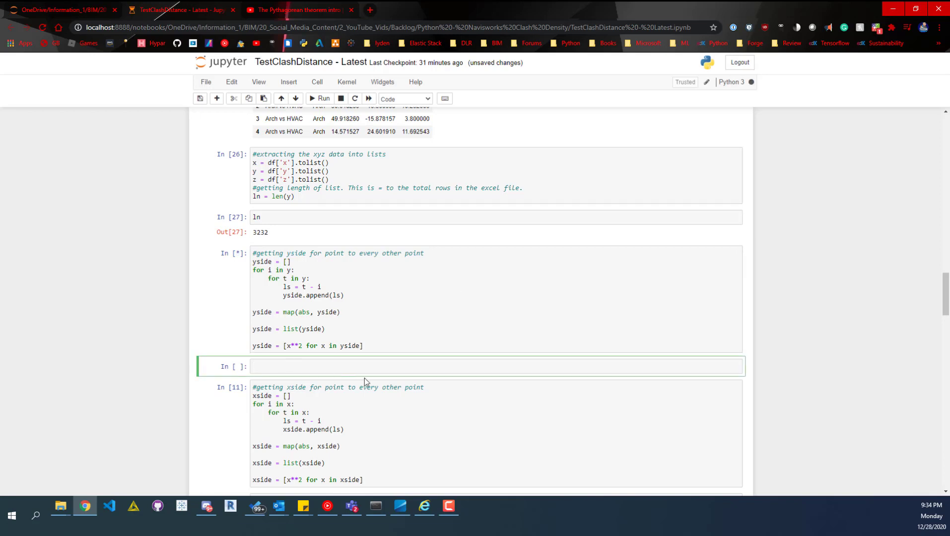
type("len()")
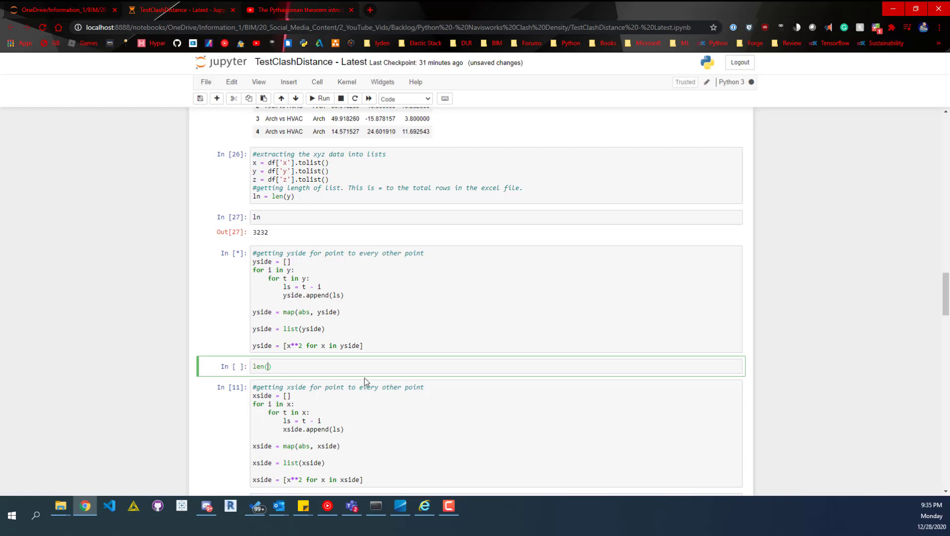
type("yside")
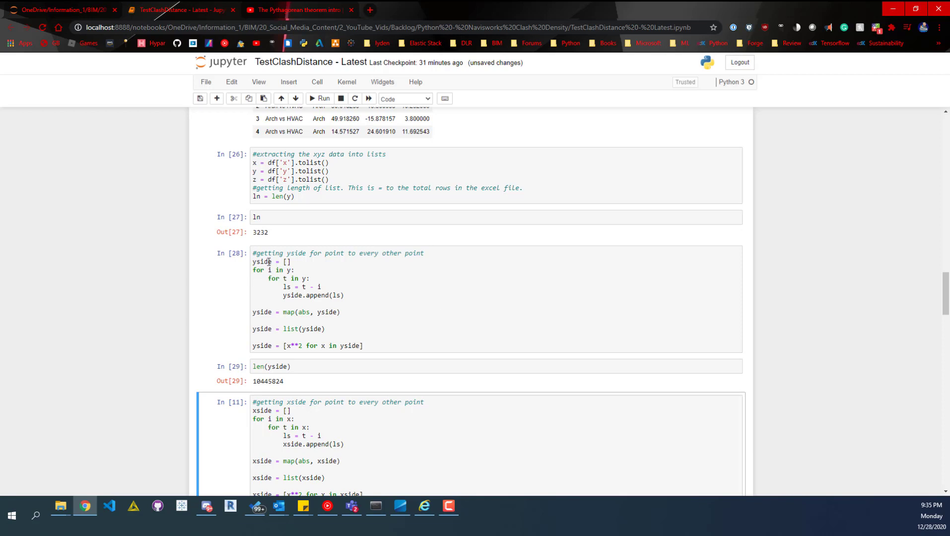
scroll("down", 3)
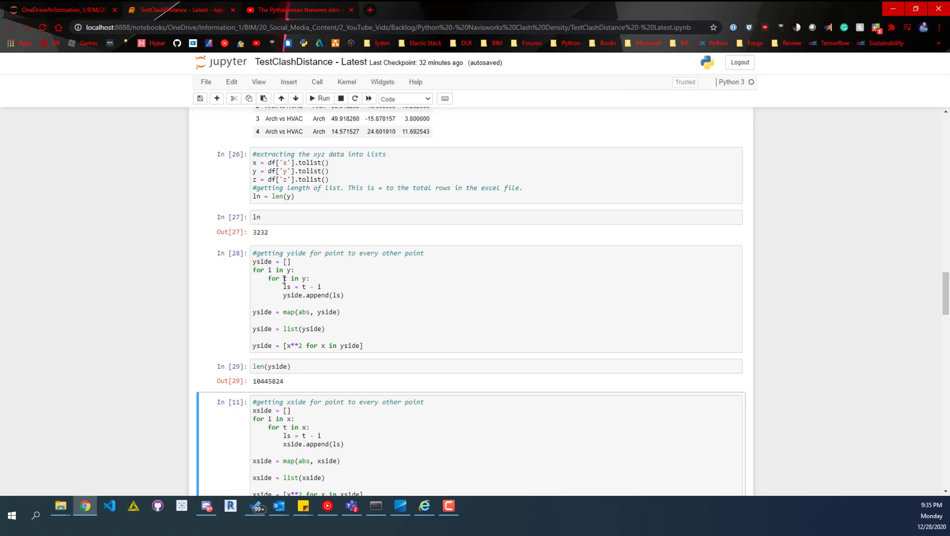
Rerun the xside, zside, sum-of-squares and square-root distance cells in sequence
scroll("down", 3)
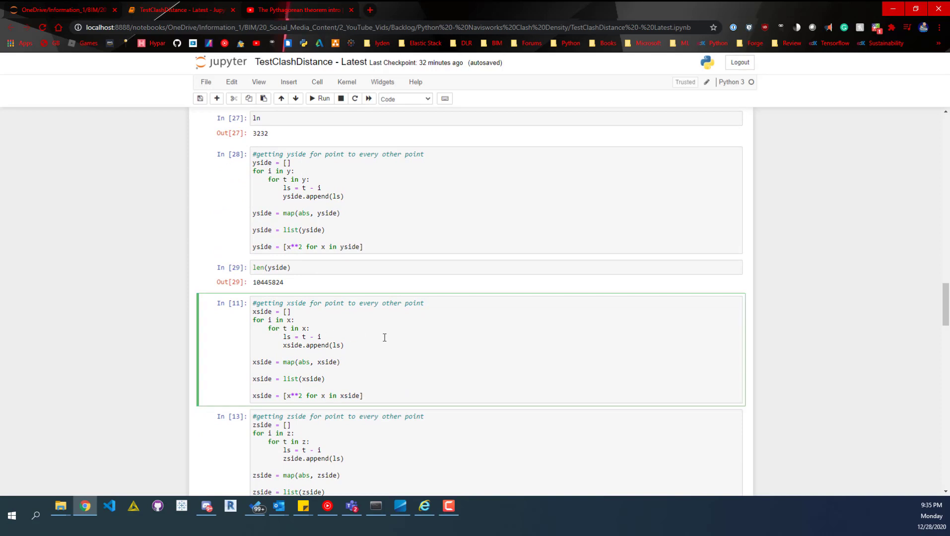
left_click(319, 99)
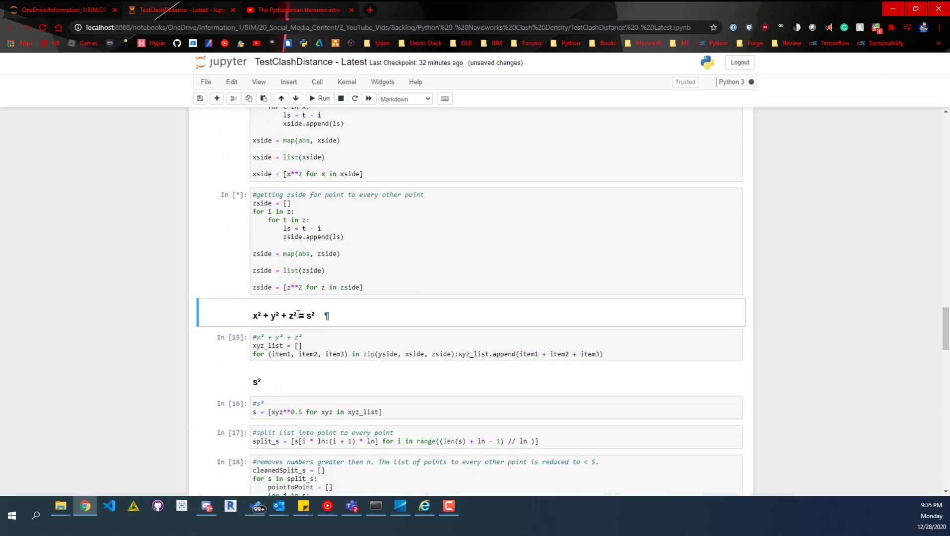
left_click_drag(253, 315, 293, 315)
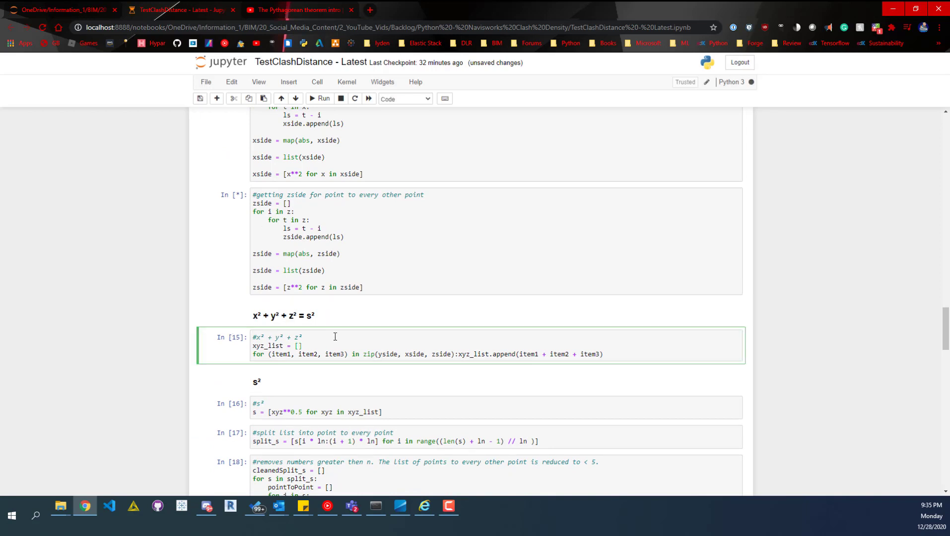
scroll("down", 3)
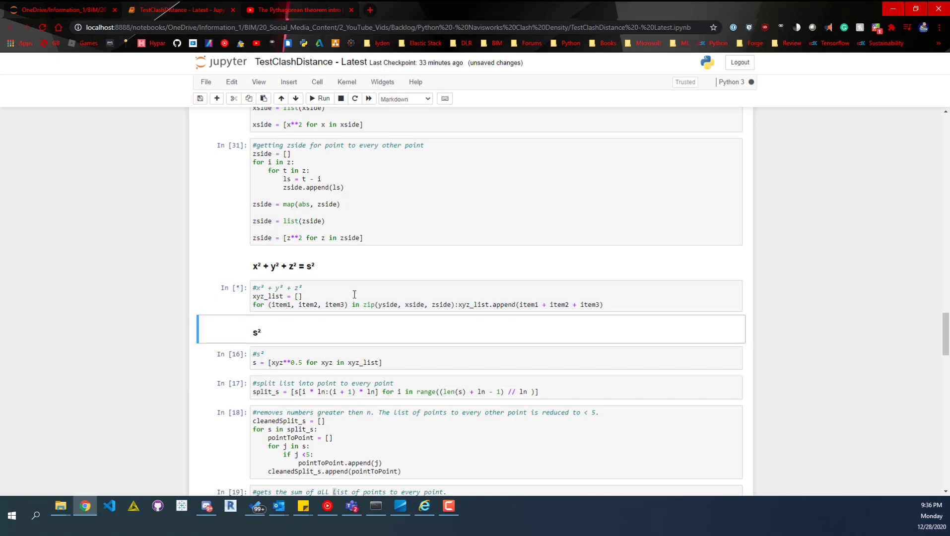
scroll("down", 3)
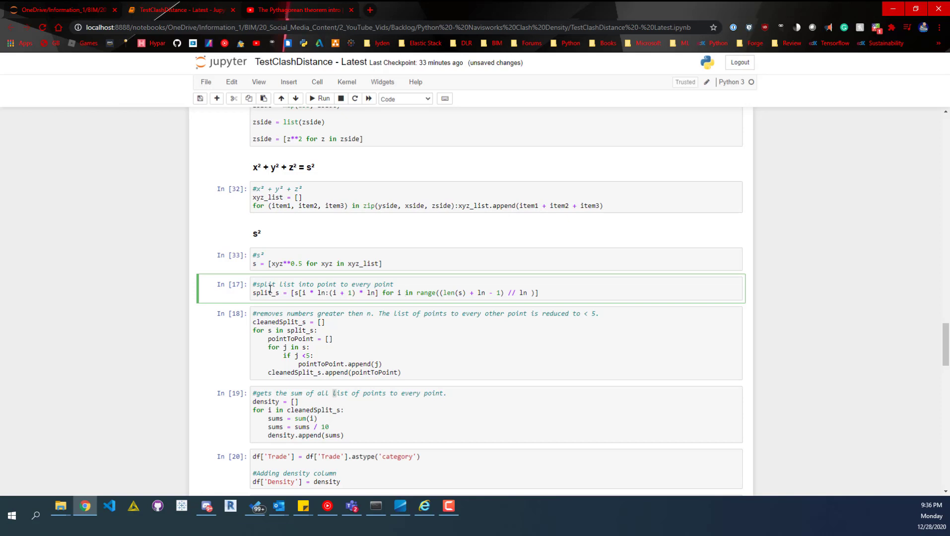
mouse_move(271, 264)
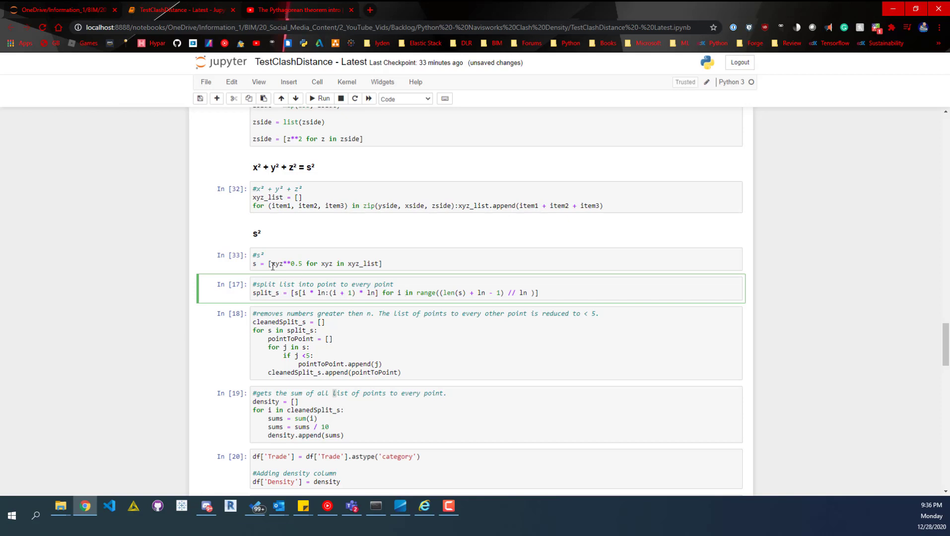
mouse_move(272, 284)
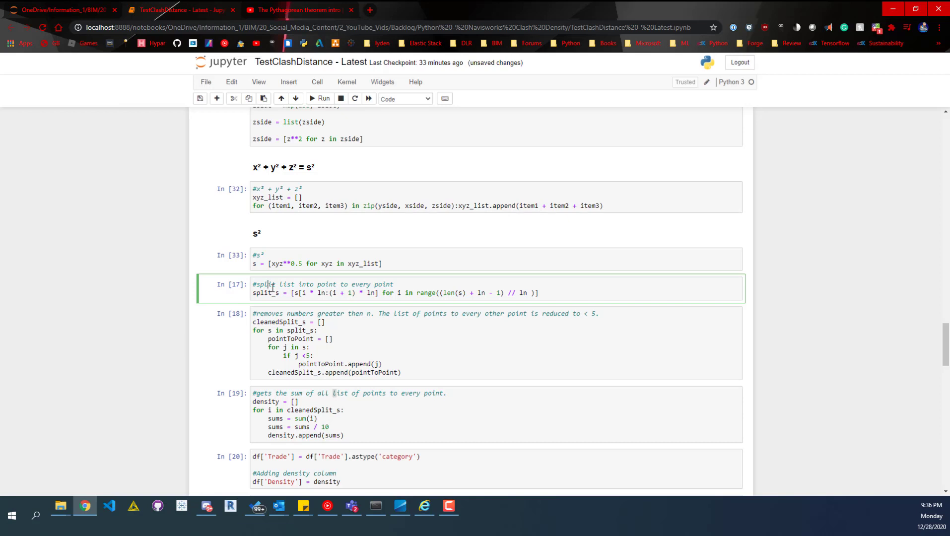
mouse_move(538, 307)
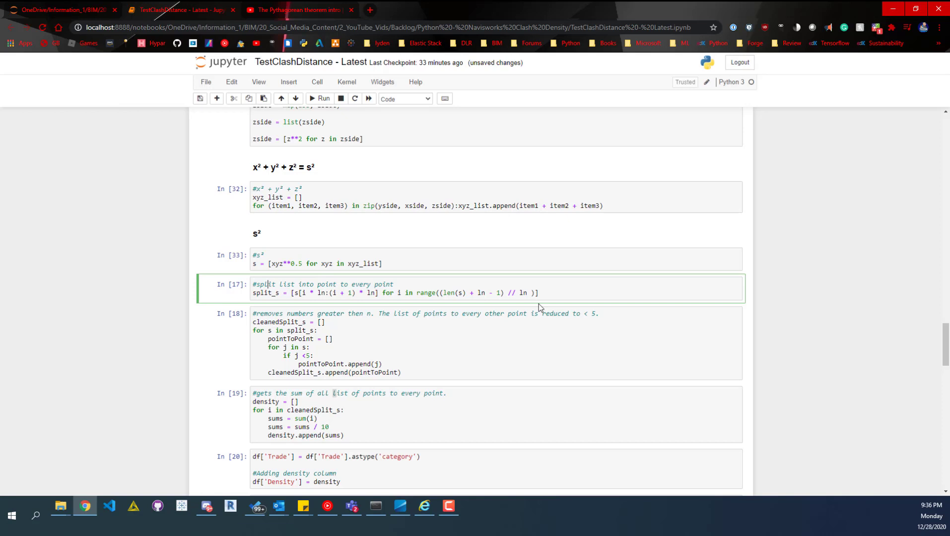
mouse_move(564, 294)
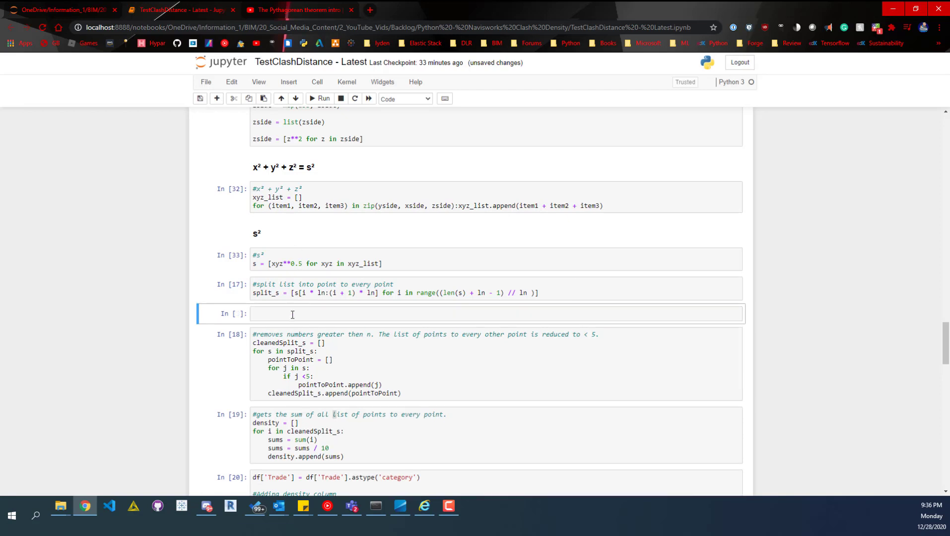
Add a cell displaying slpit_s after the split cell, raising a NameError from the typo
type("sl")
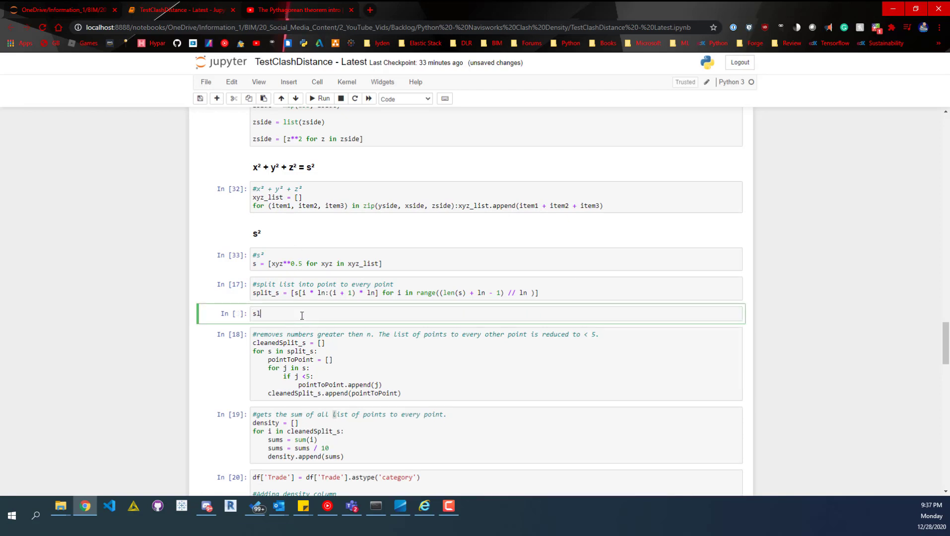
type("lpit")
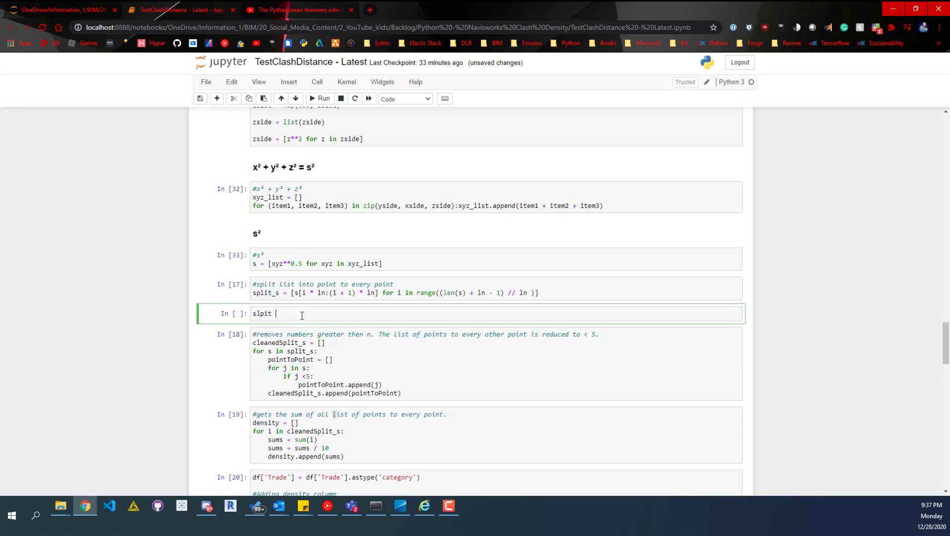
type("_s")
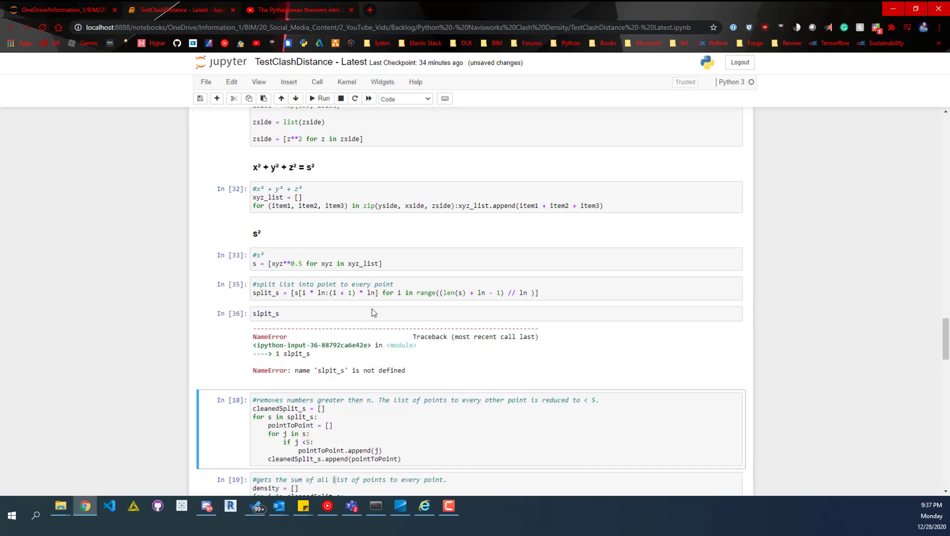
mouse_move(357, 321)
type("p")
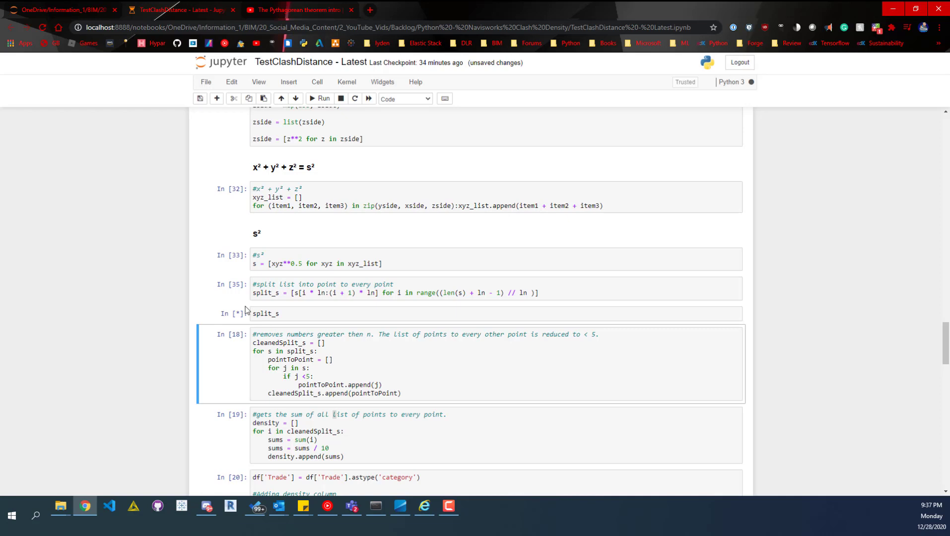
Correct slpit_s to split_s and rerun the cell to display the nested distance list
left_click(276, 312)
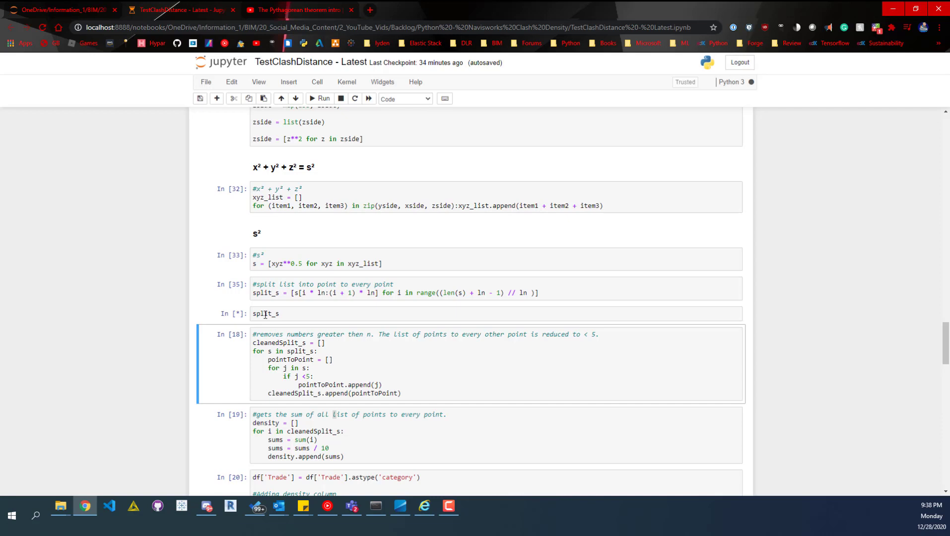
mouse_move(308, 288)
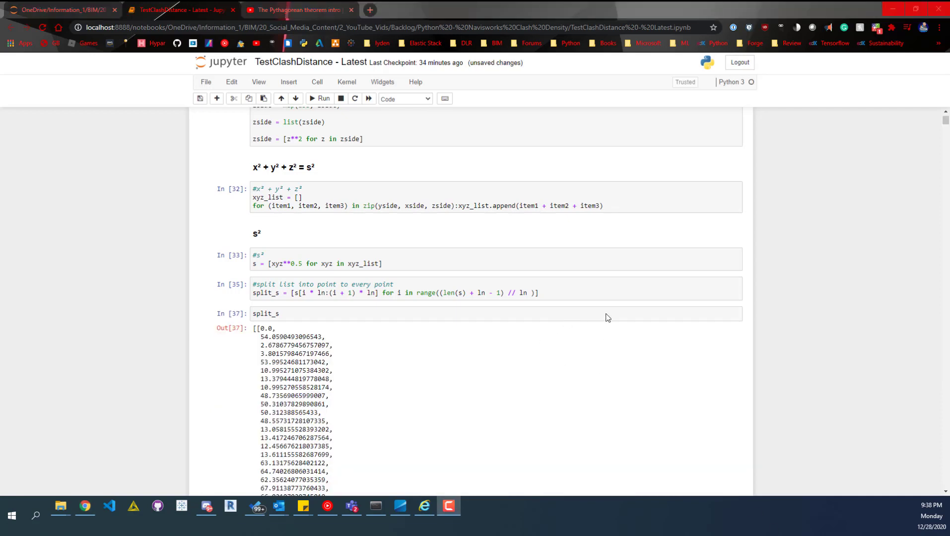
mouse_move(897, 177)
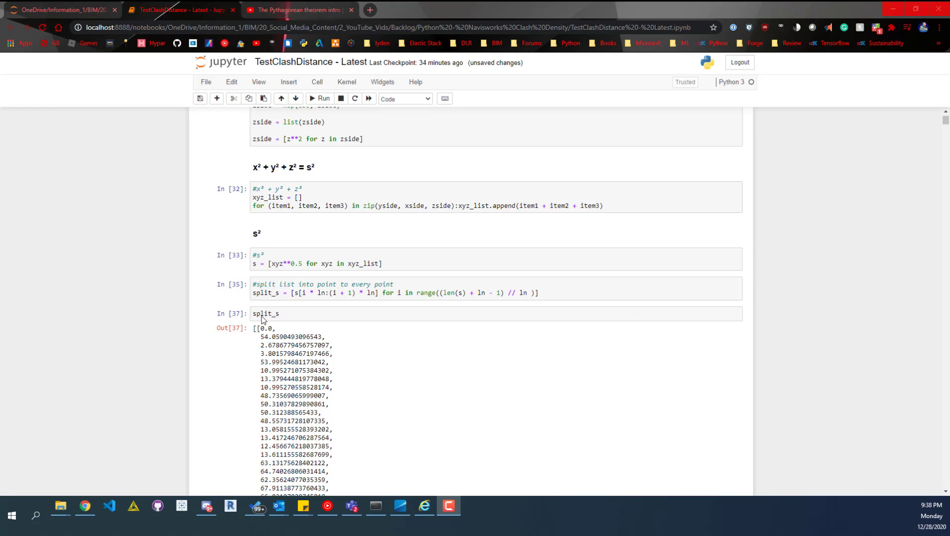
mouse_move(270, 323)
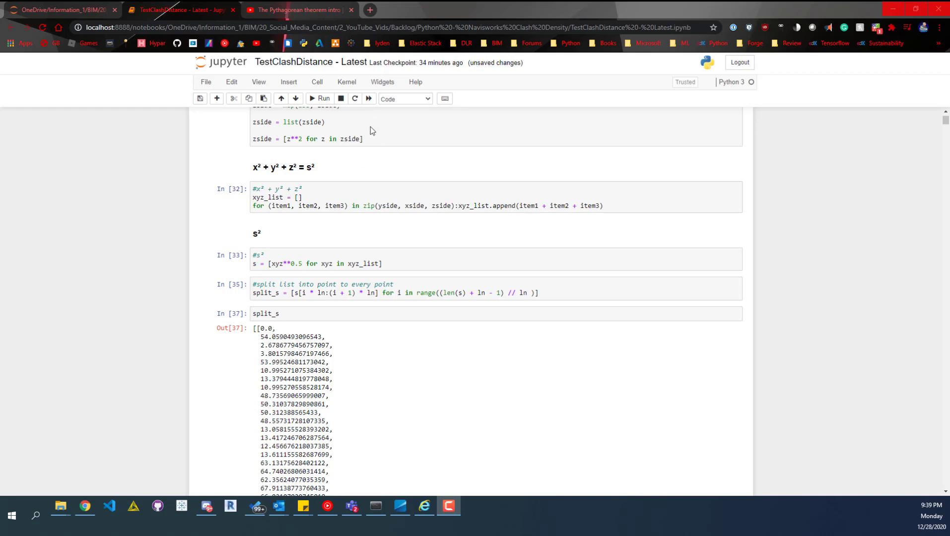
mouse_move(436, 187)
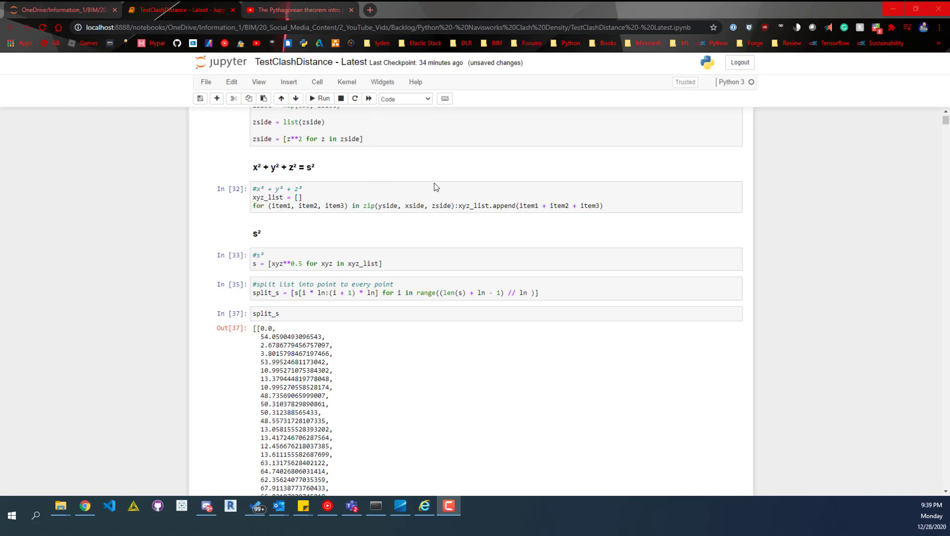
mouse_move(446, 195)
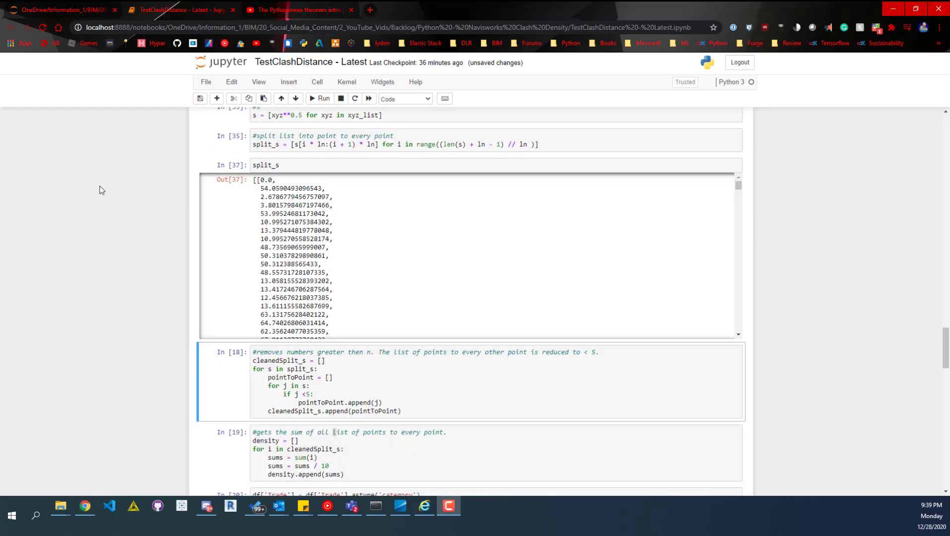
mouse_move(259, 243)
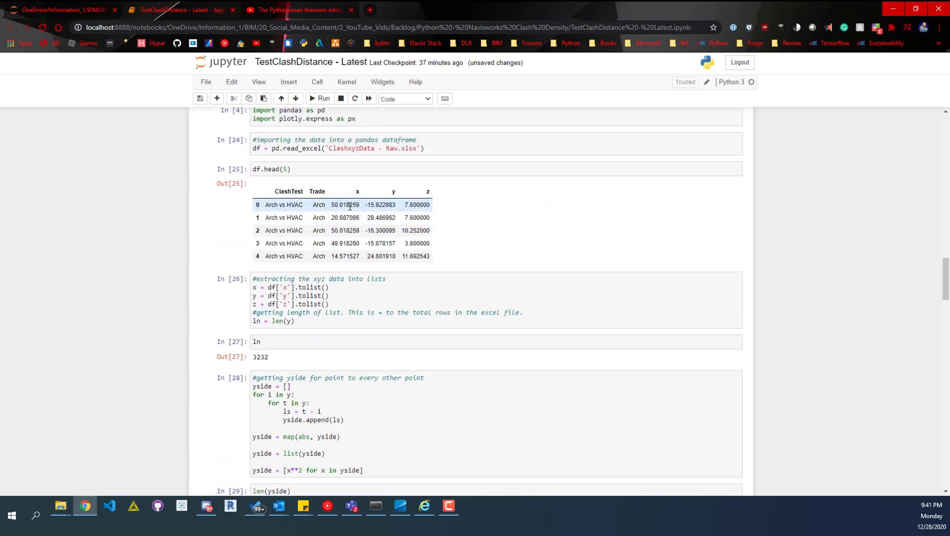
scroll("up", 3)
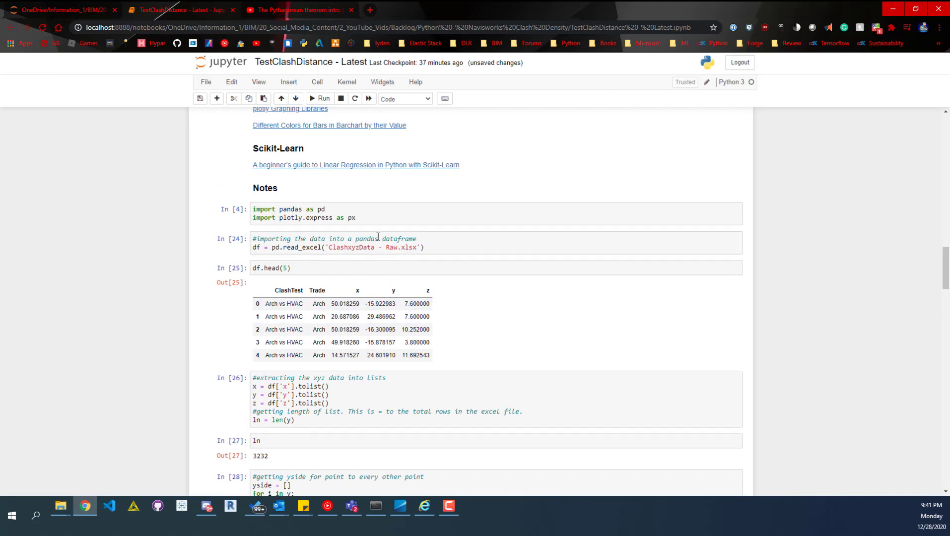
scroll("down", 3)
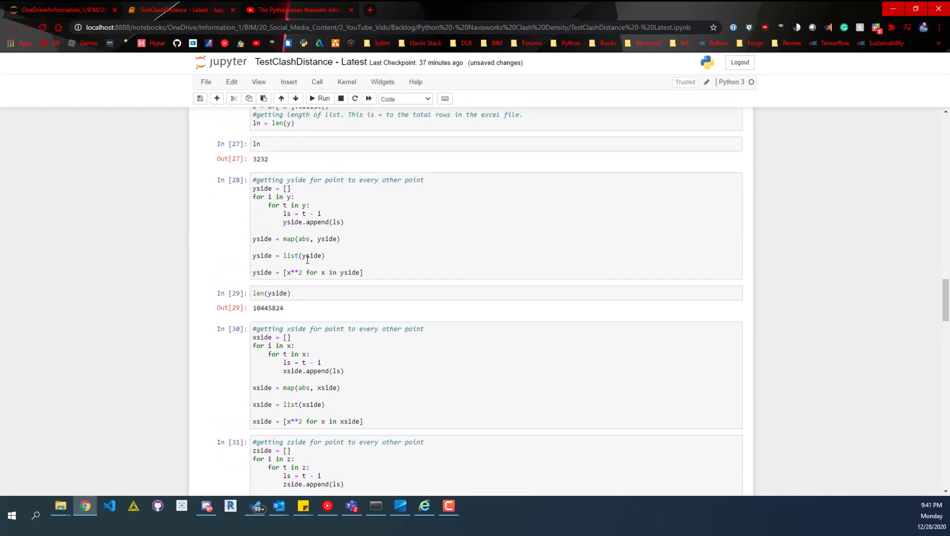
mouse_move(312, 337)
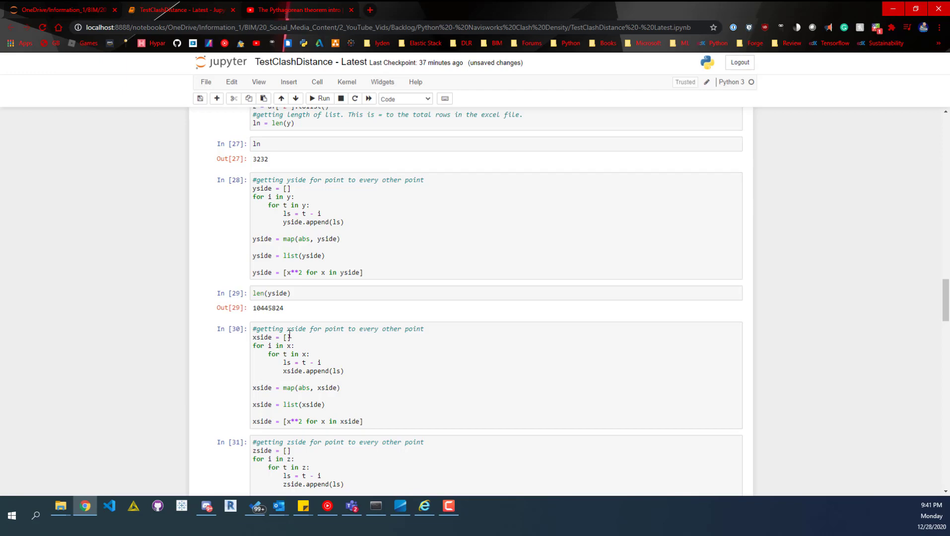
scroll("down", 3)
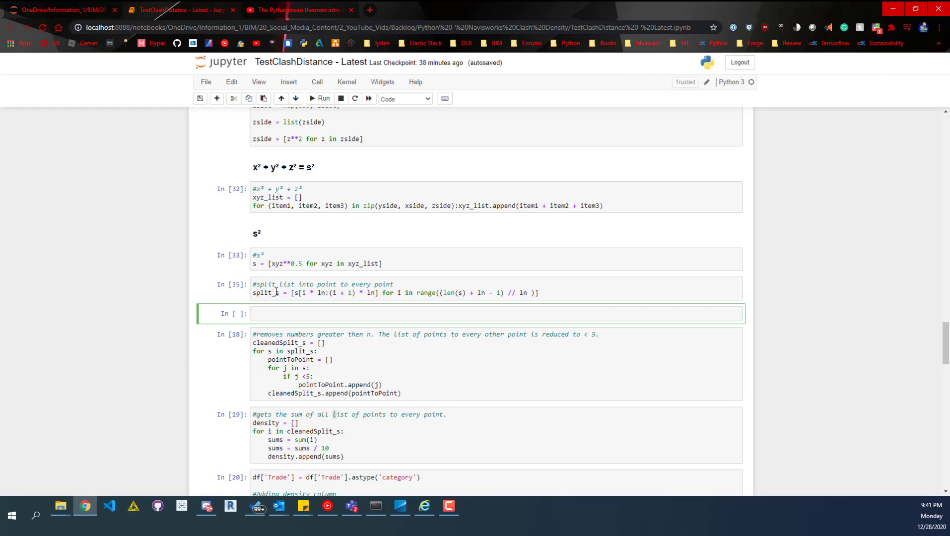
Rerun the under-5 filtering, density summing, Density column and to_excel export cells
scroll("down", 3)
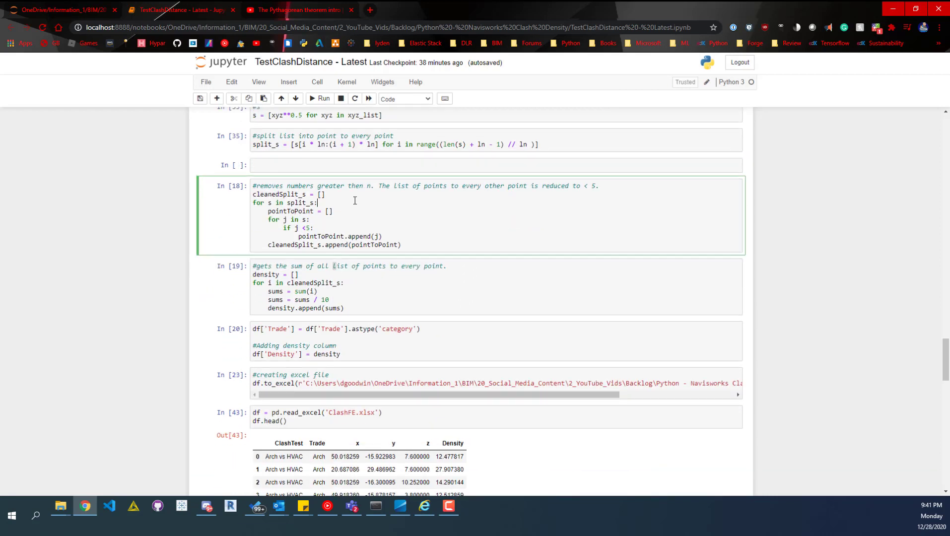
mouse_move(389, 205)
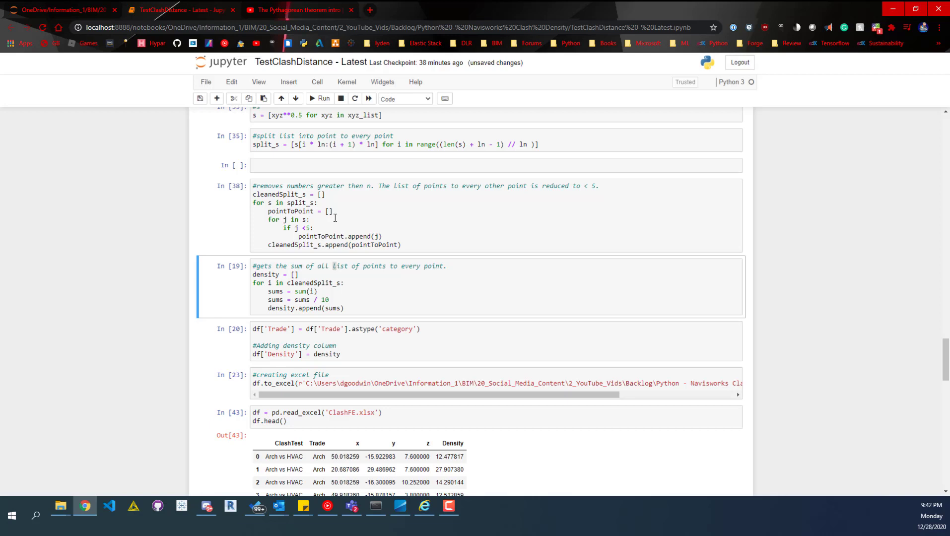
left_click(334, 283)
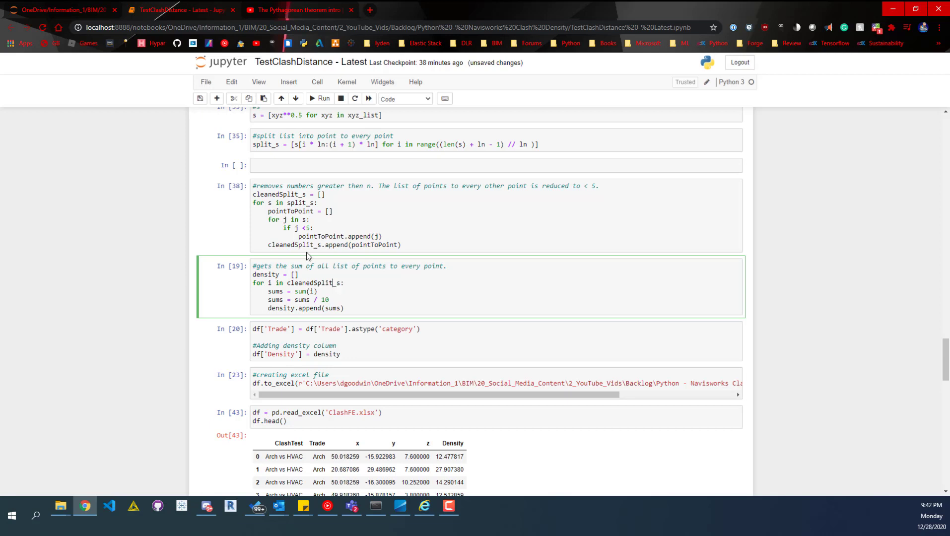
mouse_move(355, 219)
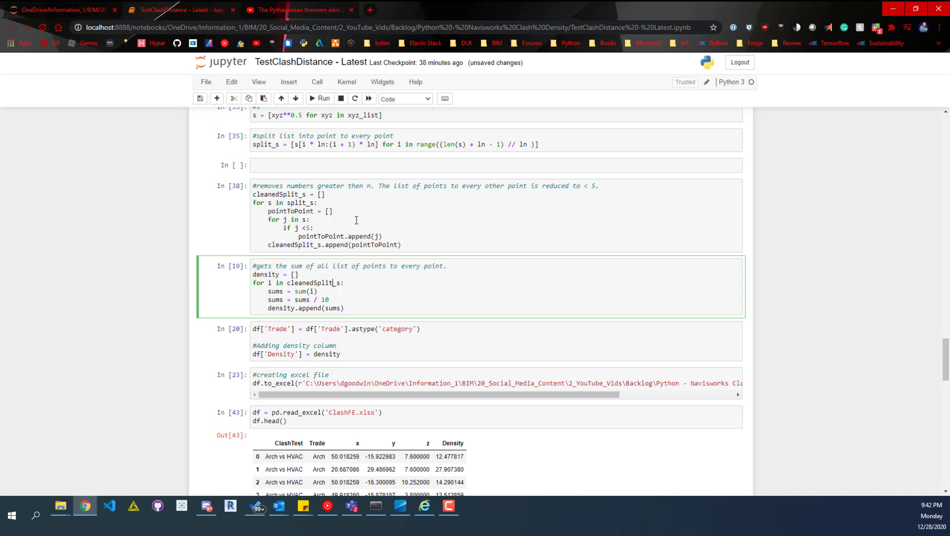
left_click(325, 266)
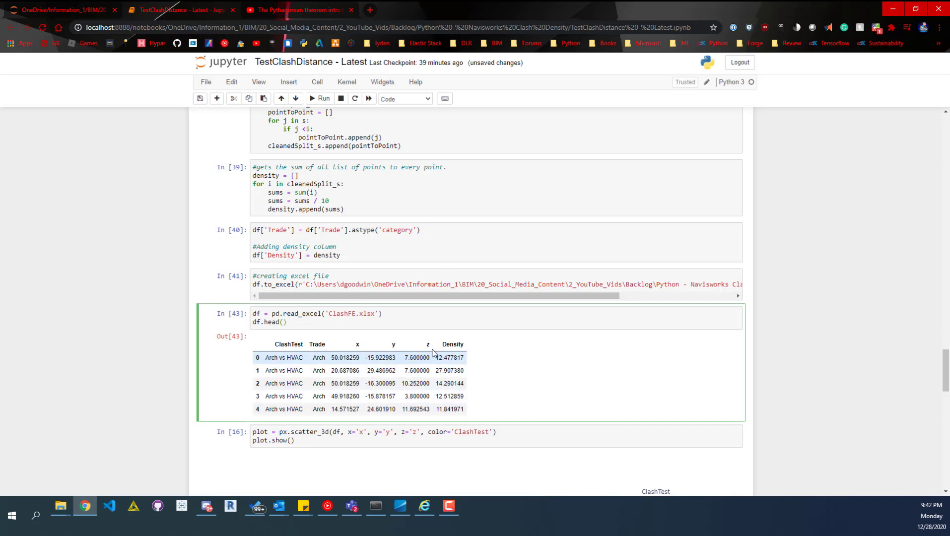
Reload the clash spreadsheet with Density and rotate the ClashTest-coloured 3D scatter
left_click(320, 98)
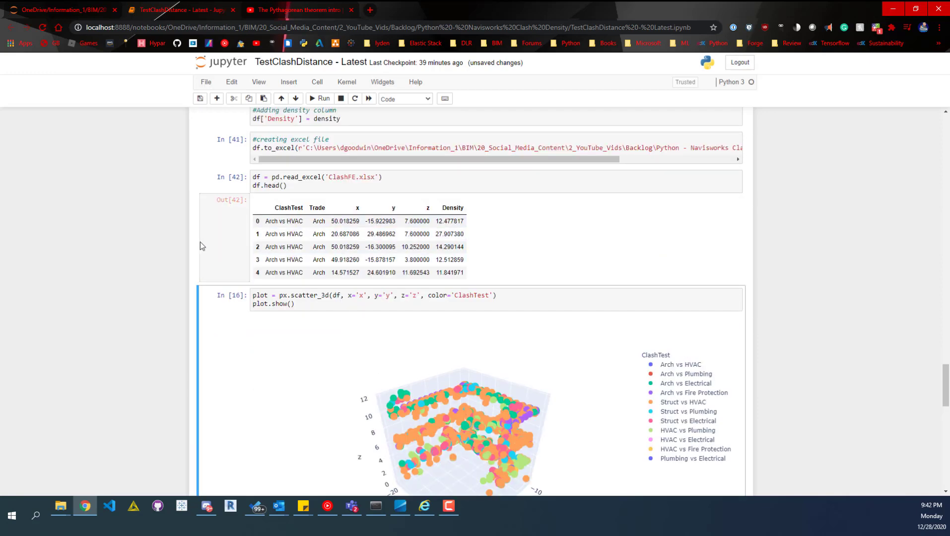
scroll("down", 3)
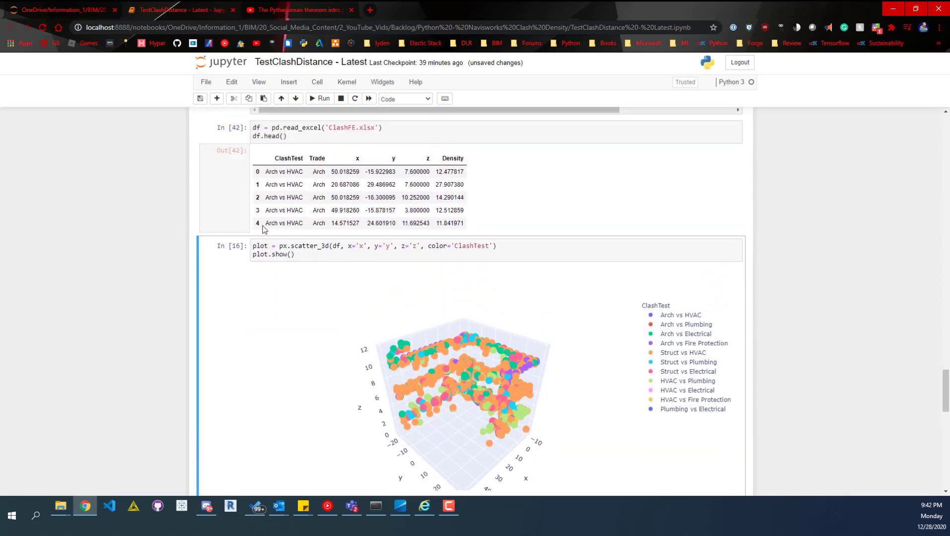
mouse_move(391, 360)
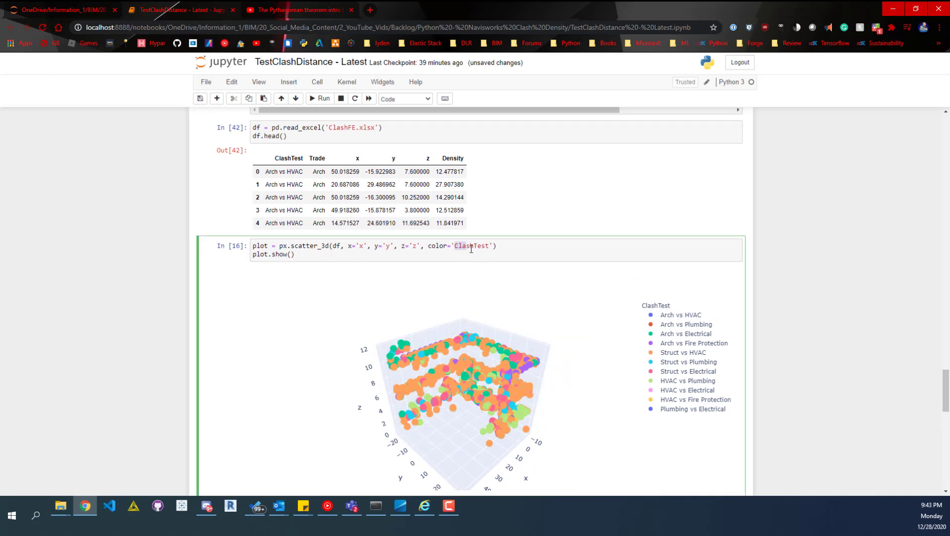
double_click(471, 246)
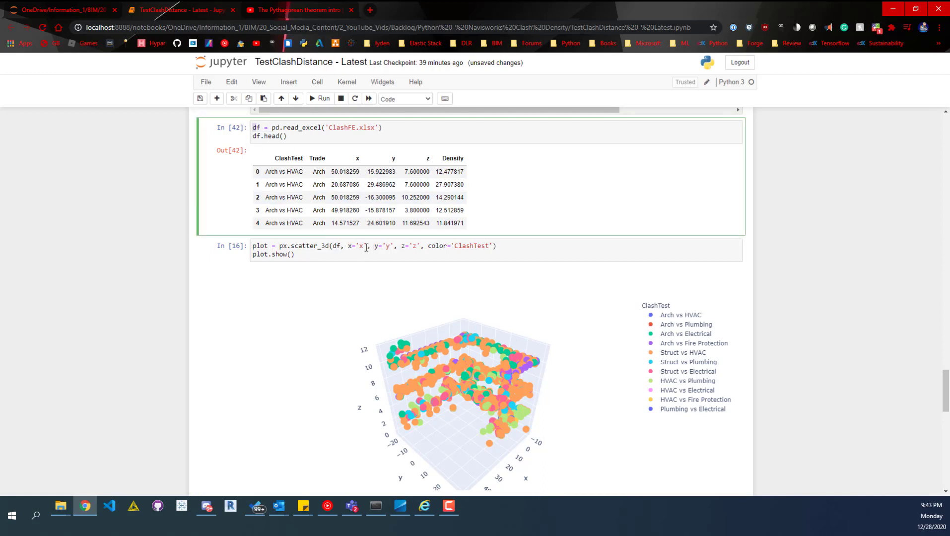
mouse_move(352, 268)
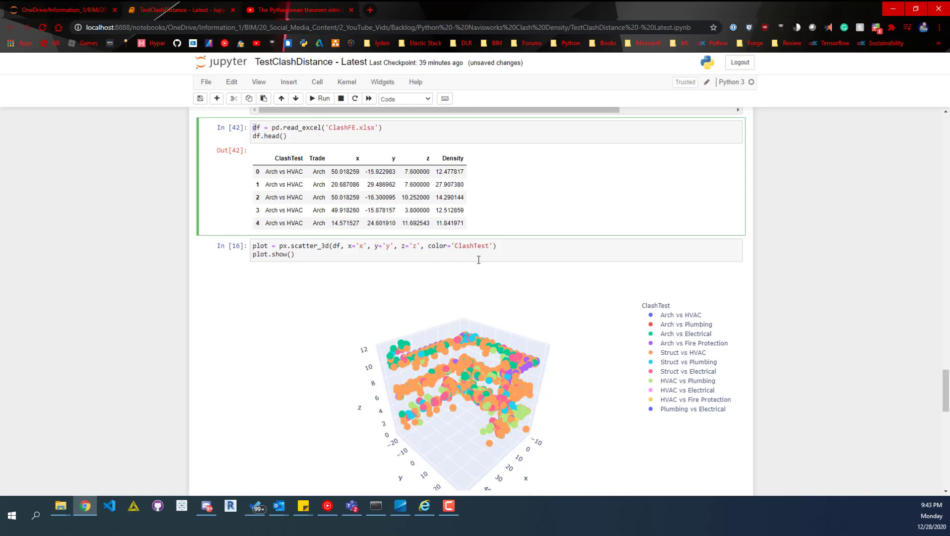
mouse_move(654, 335)
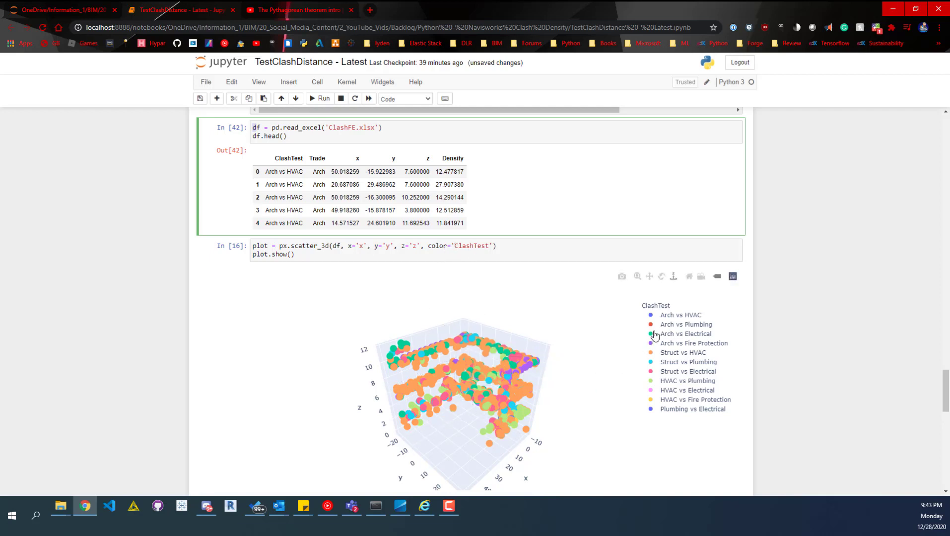
mouse_move(674, 348)
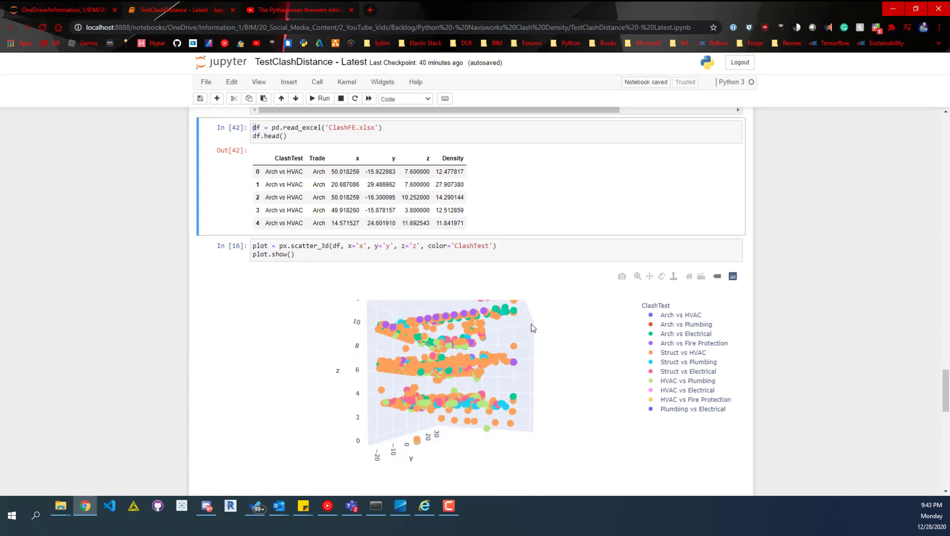
left_click_drag(532, 327, 414, 356)
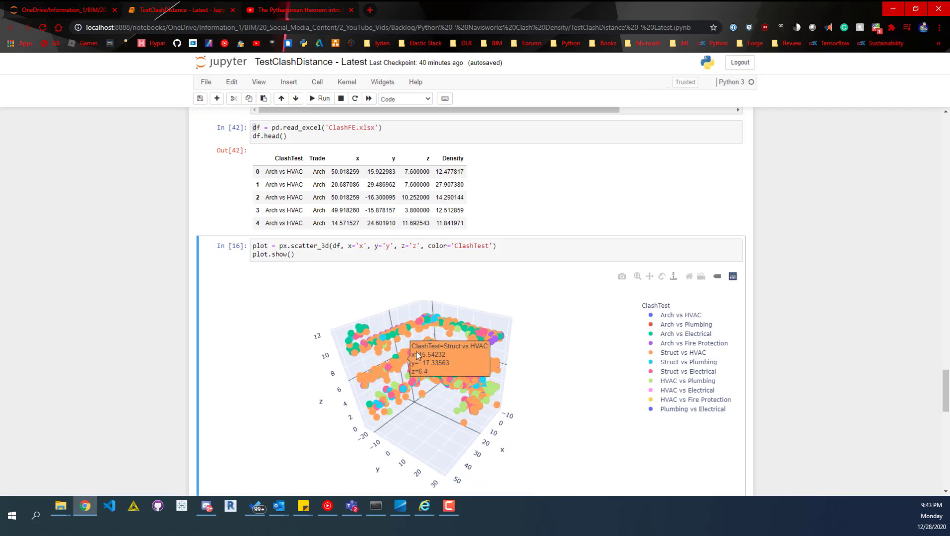
Rotate the Trade-coloured 3D scatter and scroll to the Density heat-scale plot
scroll("down", 3)
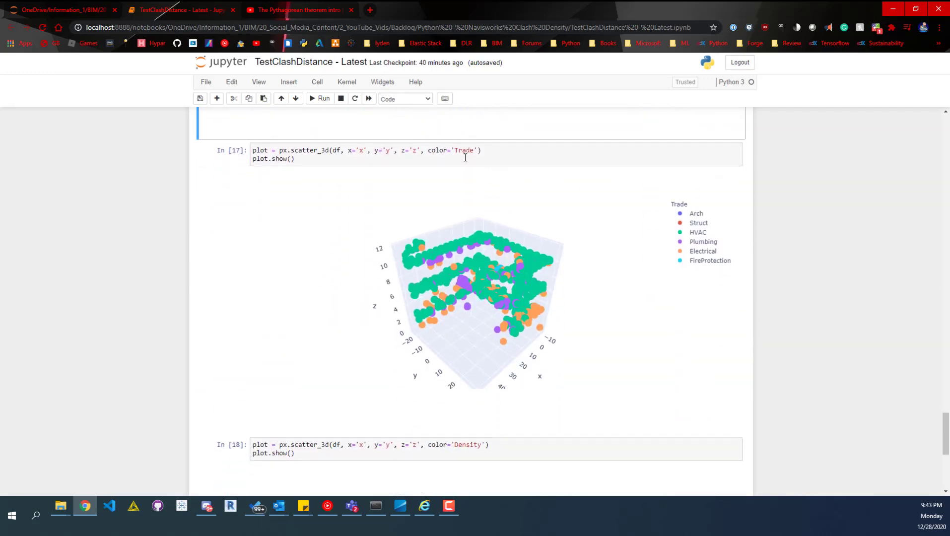
mouse_move(521, 271)
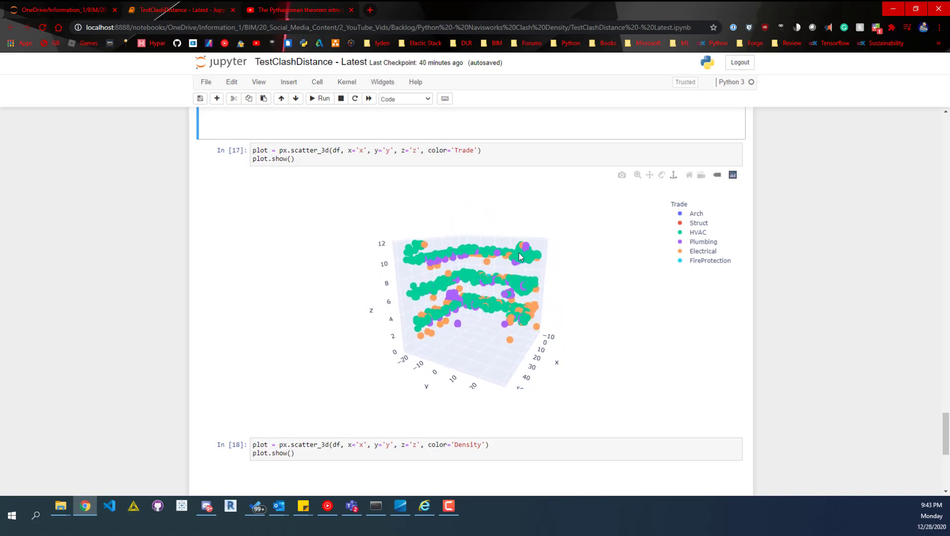
left_click_drag(518, 257, 487, 337)
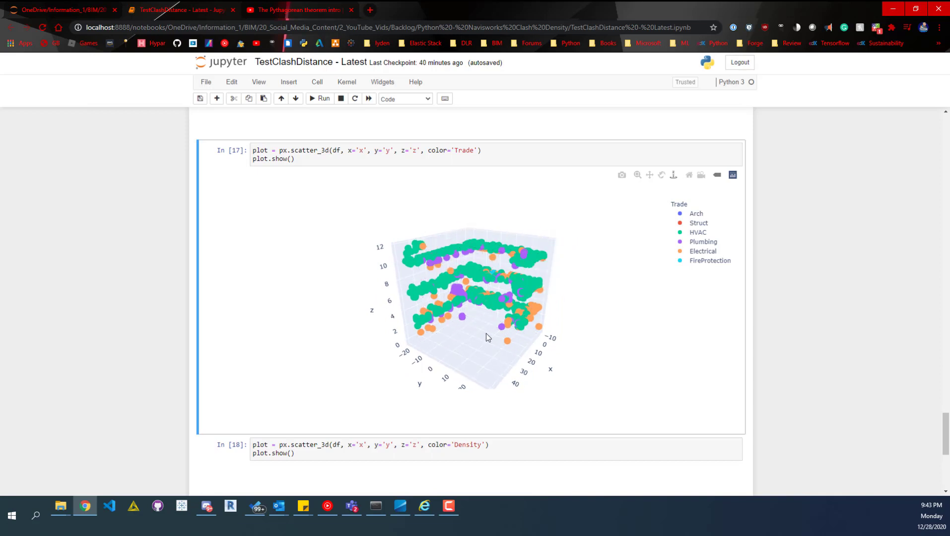
mouse_move(501, 266)
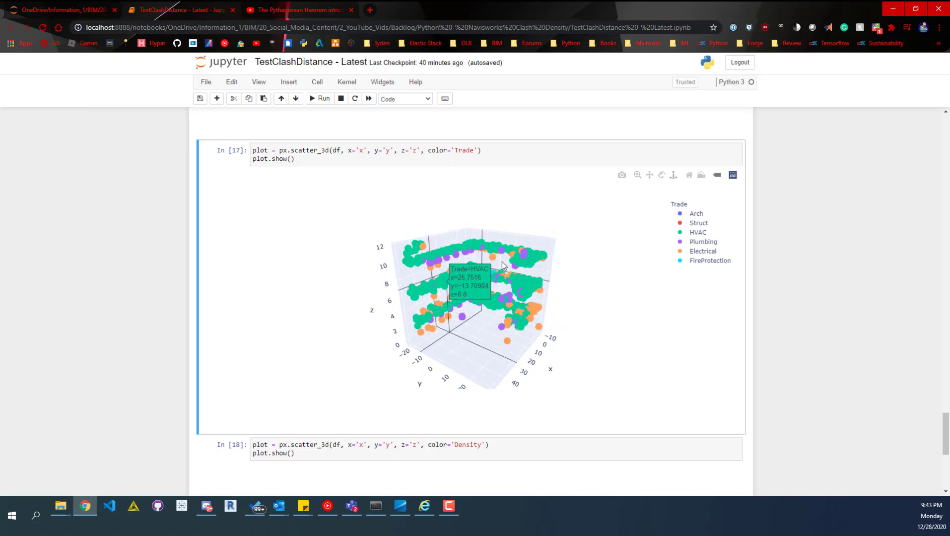
scroll("down", 3)
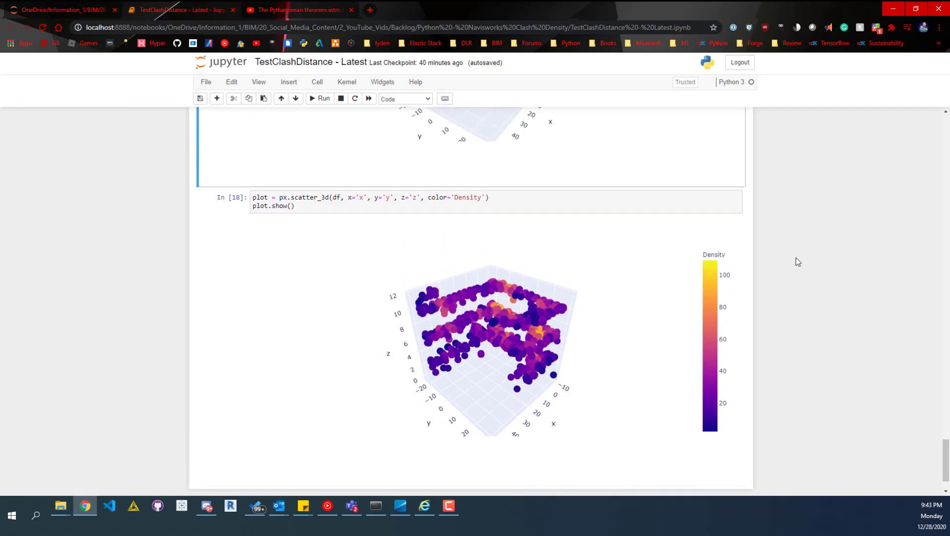
mouse_move(434, 208)
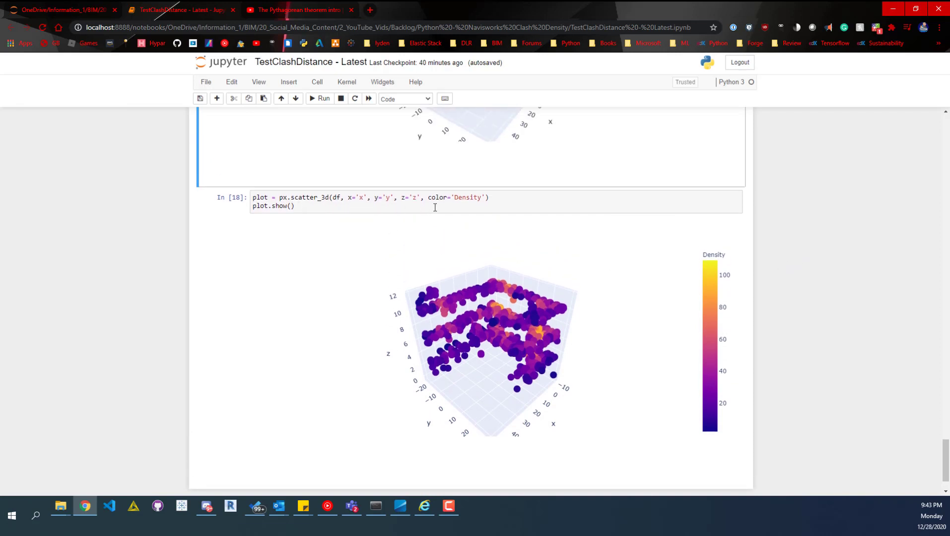
mouse_move(234, 208)
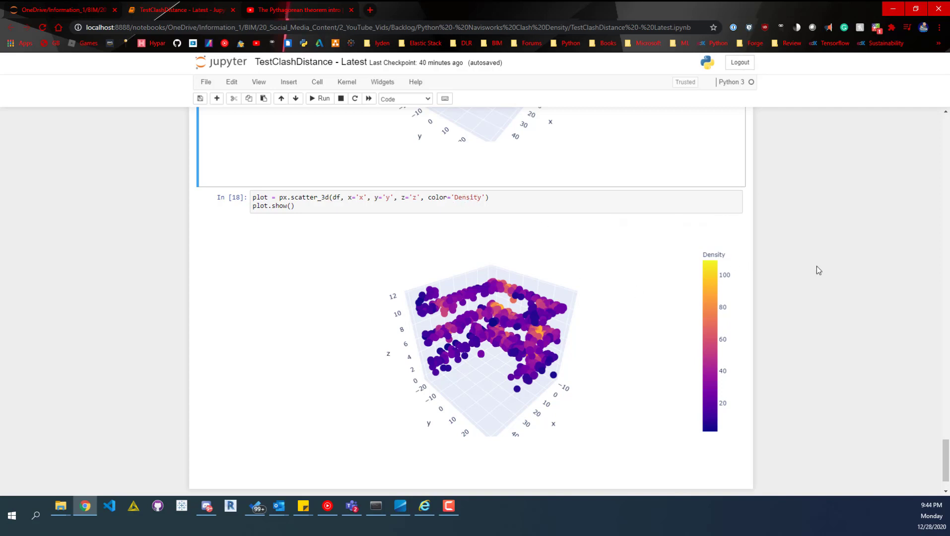
mouse_move(783, 220)
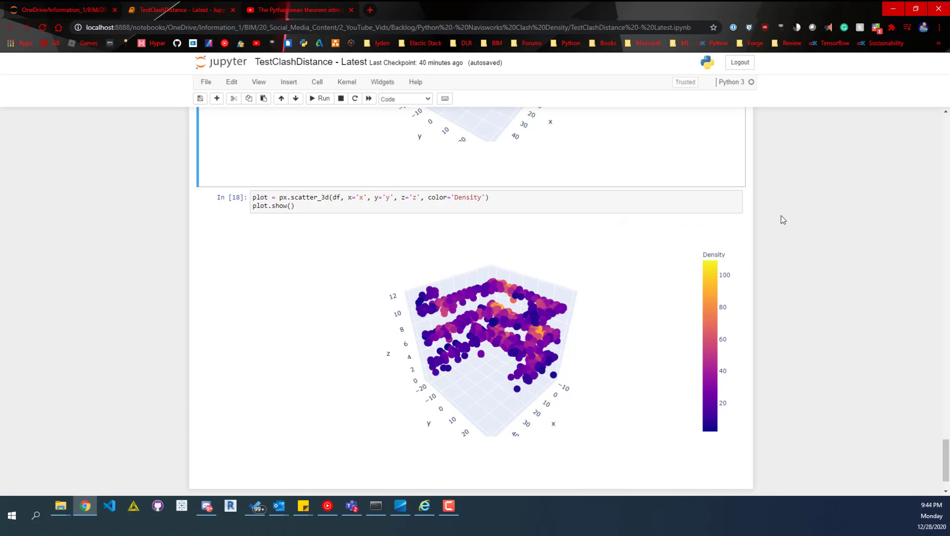
mouse_move(435, 276)
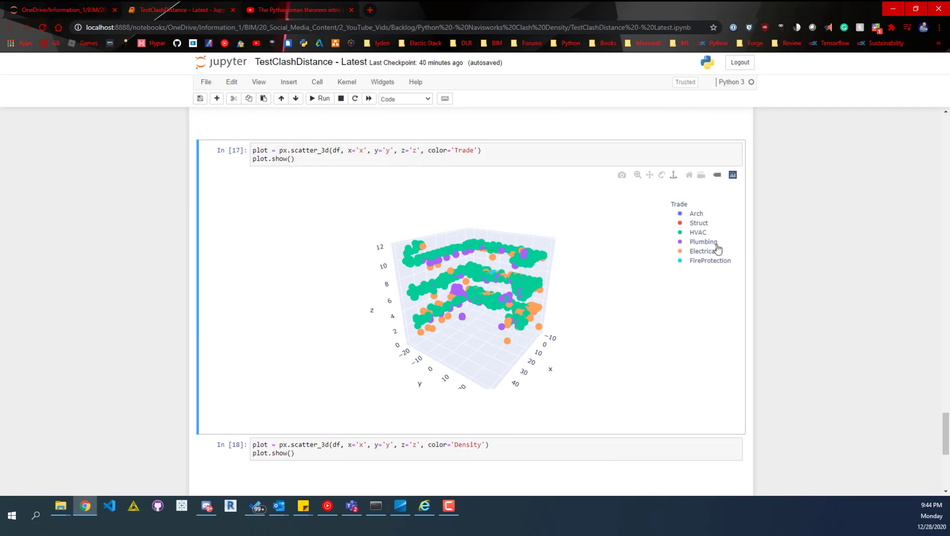
mouse_move(700, 218)
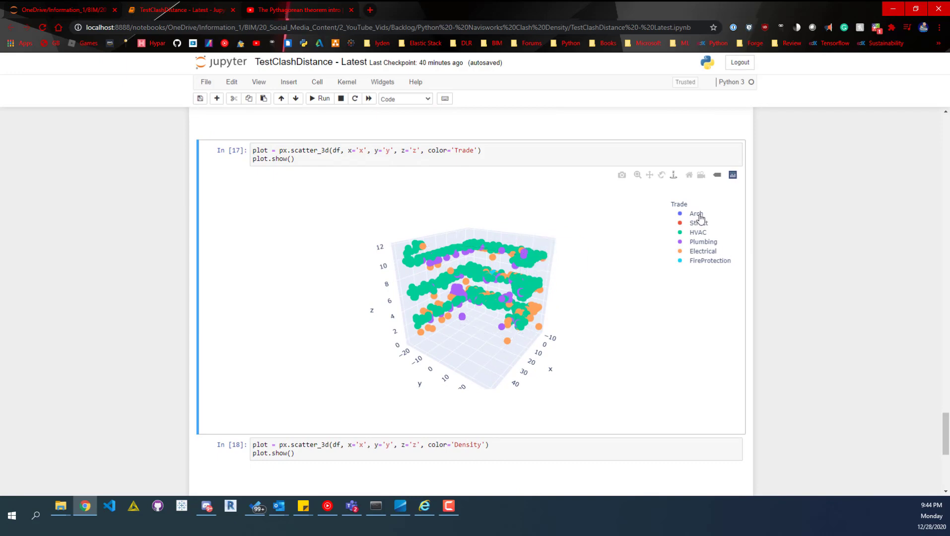
scroll("down", 3)
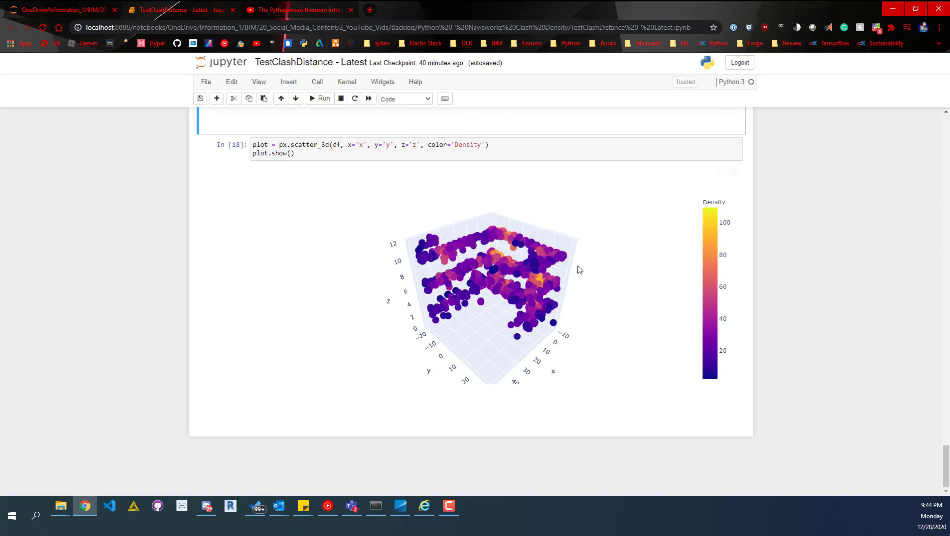
Orbit the Density-coloured scatter from several sides to spot hot spots near density 68
left_click_drag(579, 270, 522, 250)
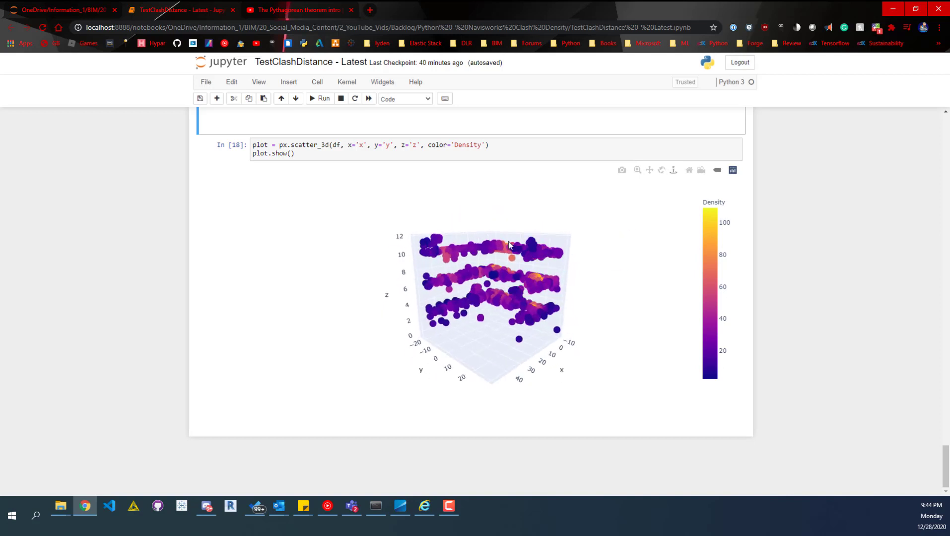
left_click_drag(509, 245, 573, 260)
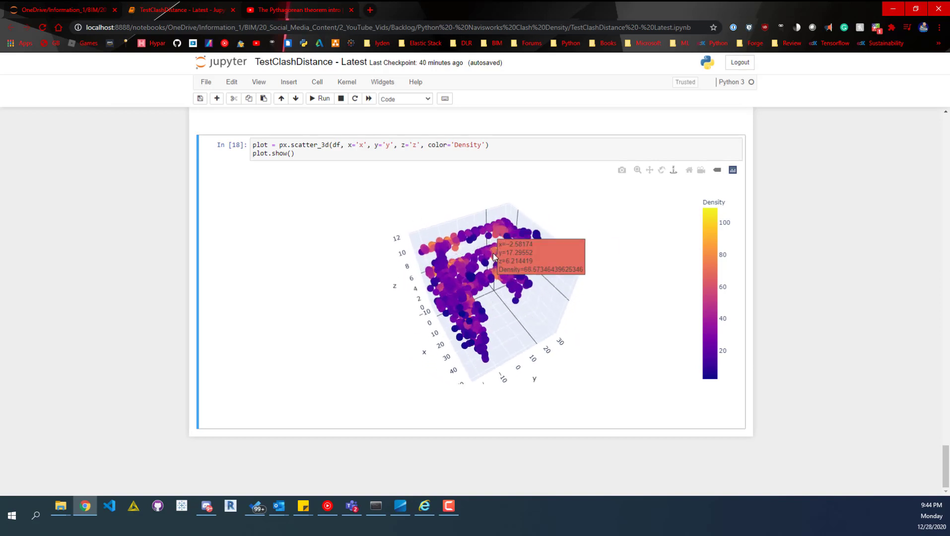
left_click_drag(490, 273, 521, 248)
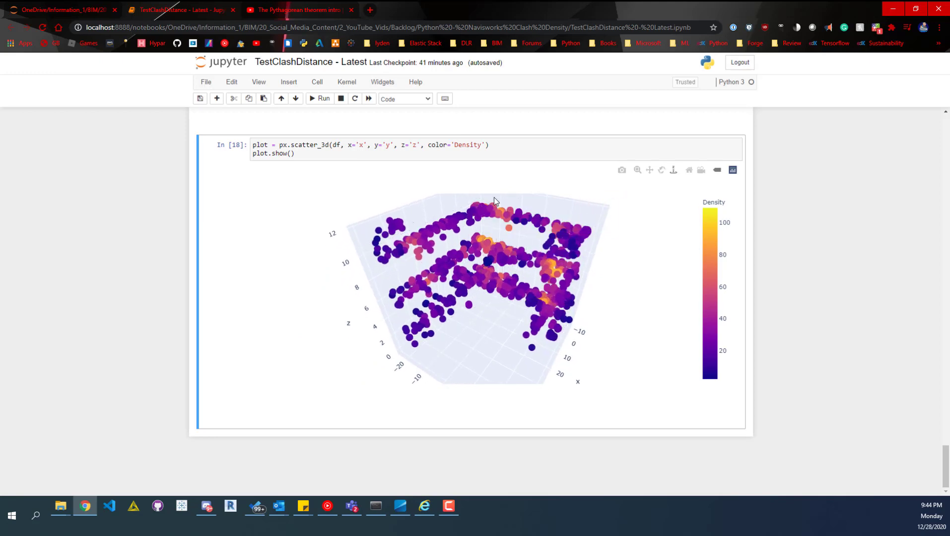
left_click_drag(494, 201, 515, 207)
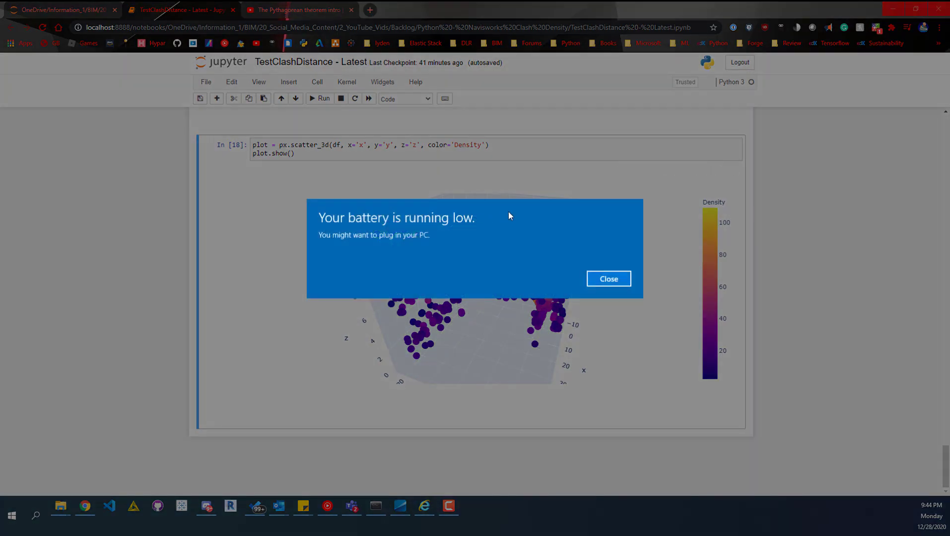
left_click(607, 279)
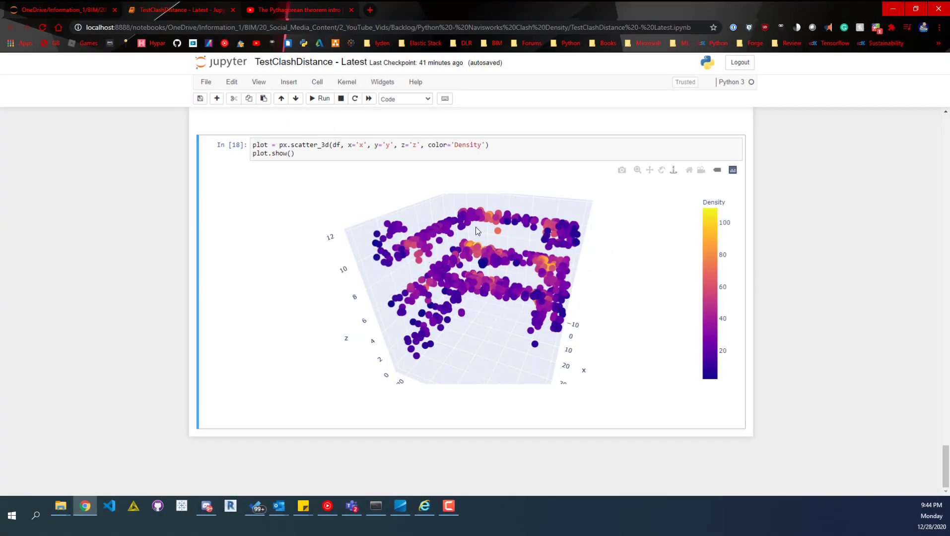